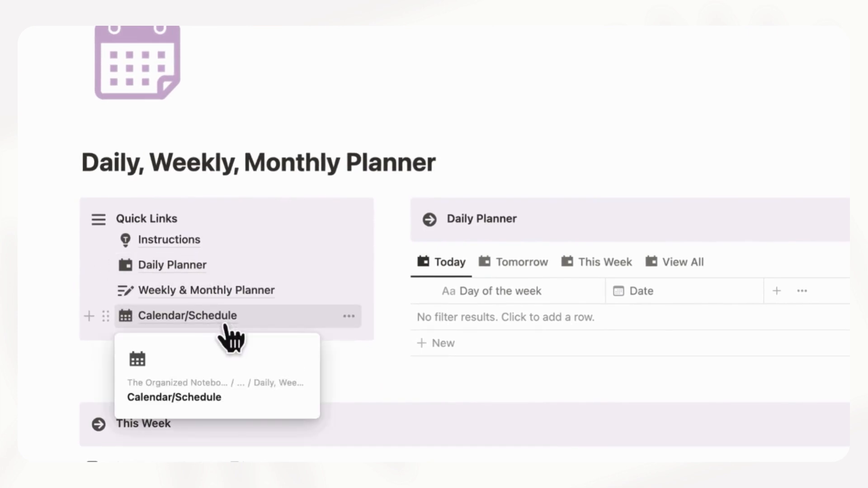
mouse_move(230, 321)
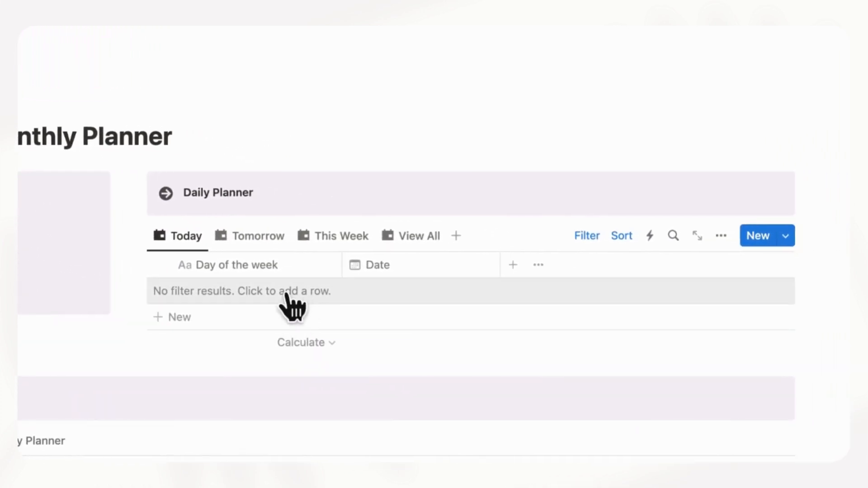
mouse_move(429, 266)
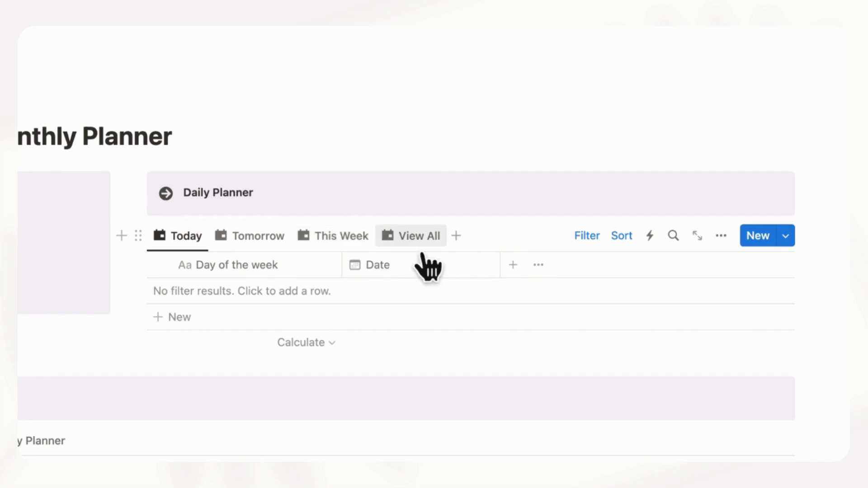
- Create a Daily Planner entry dated December 6, 2023 and preview it in center peek
scroll("up", 3)
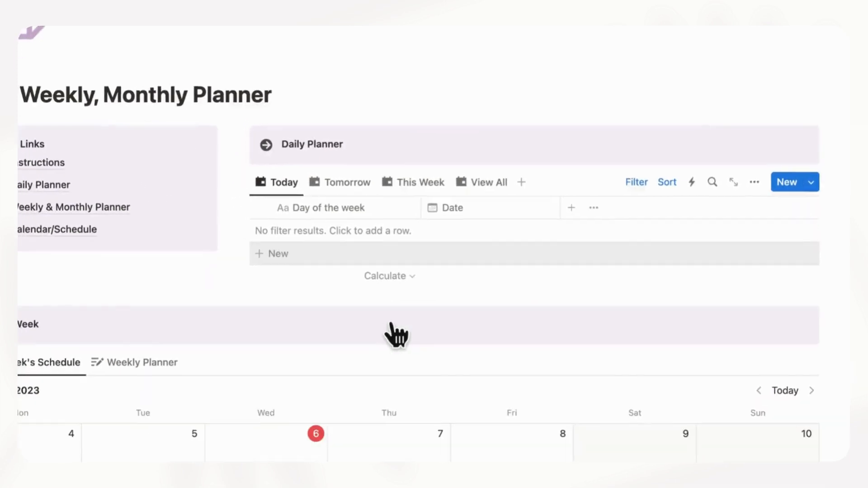
scroll("down", 3)
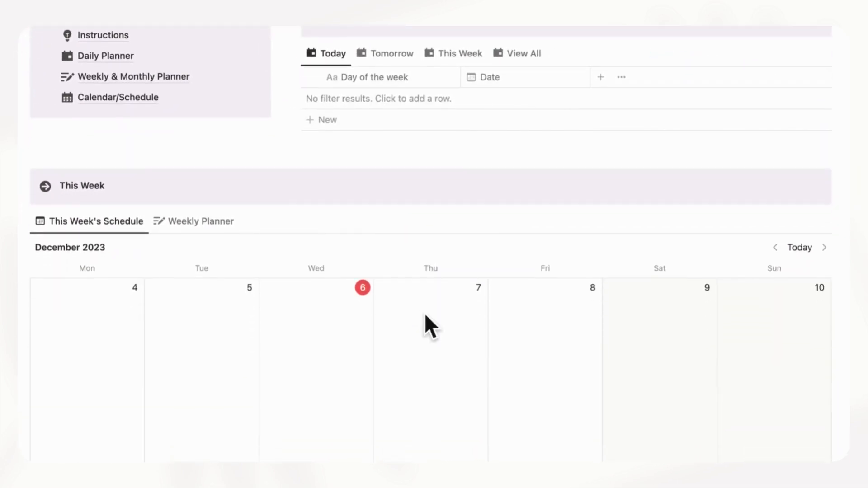
scroll("down", 3)
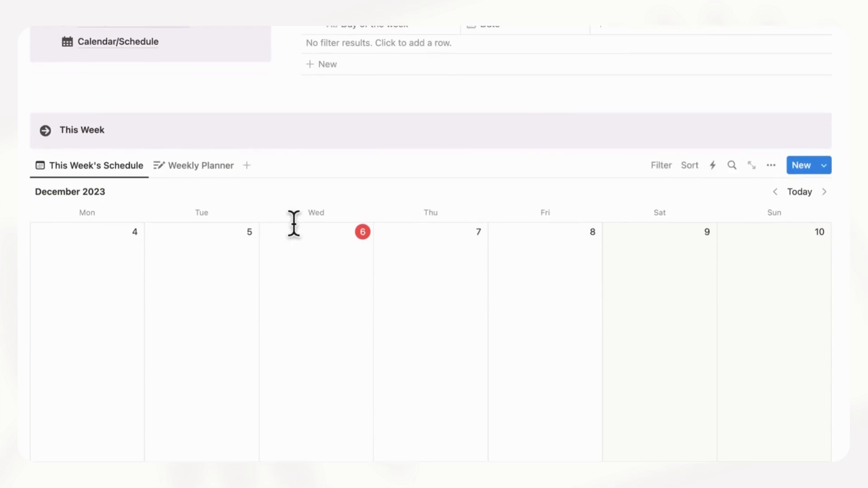
mouse_move(200, 165)
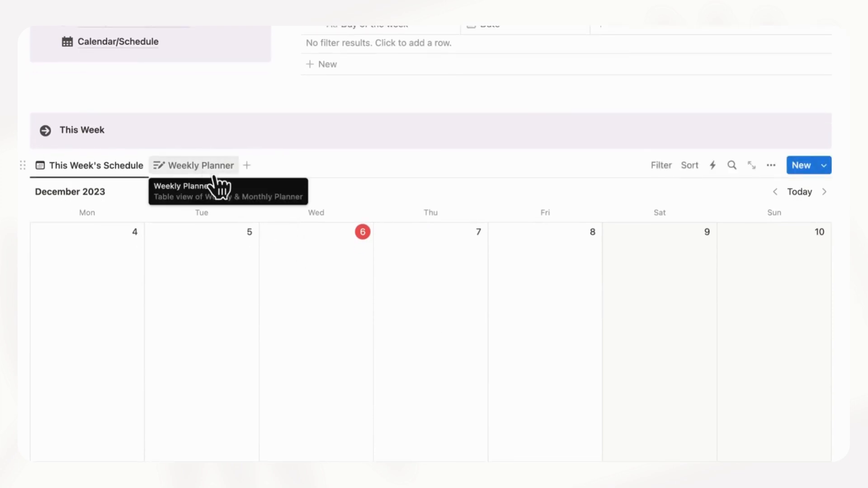
mouse_move(149, 185)
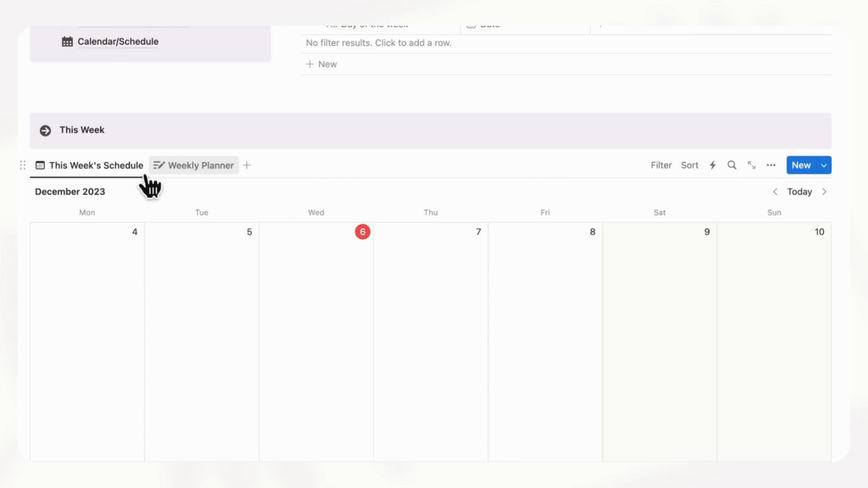
mouse_move(94, 165)
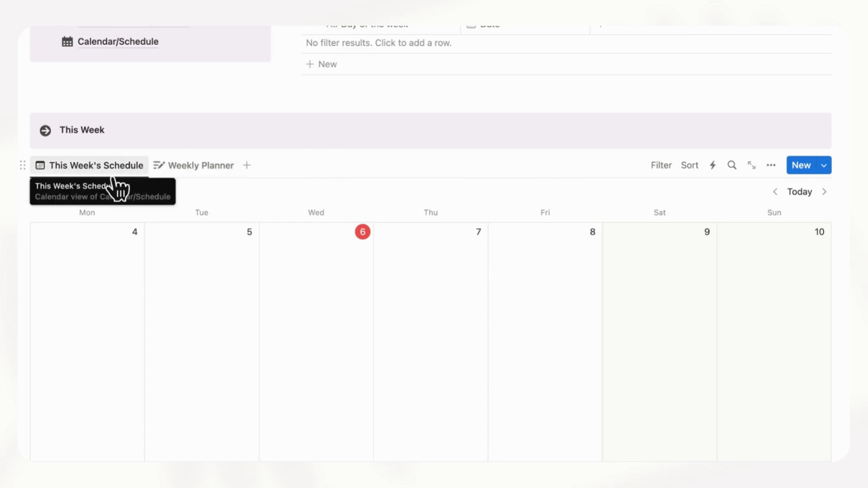
scroll("down", 3)
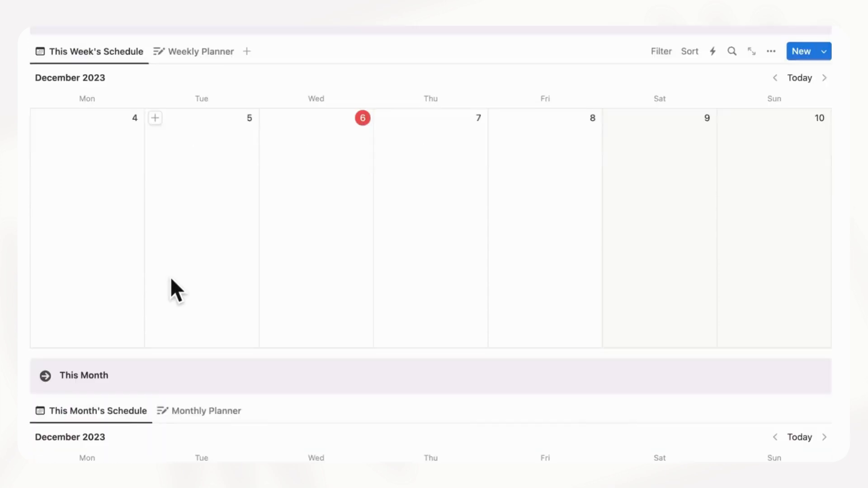
scroll("down", 3)
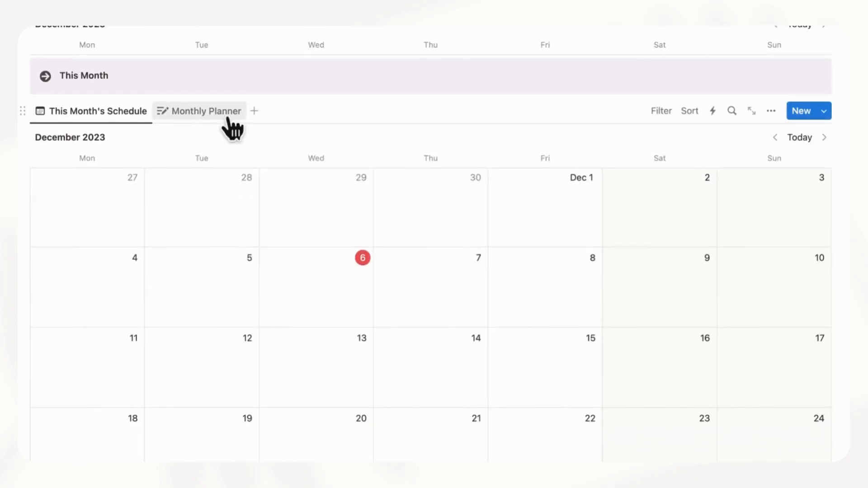
mouse_move(202, 111)
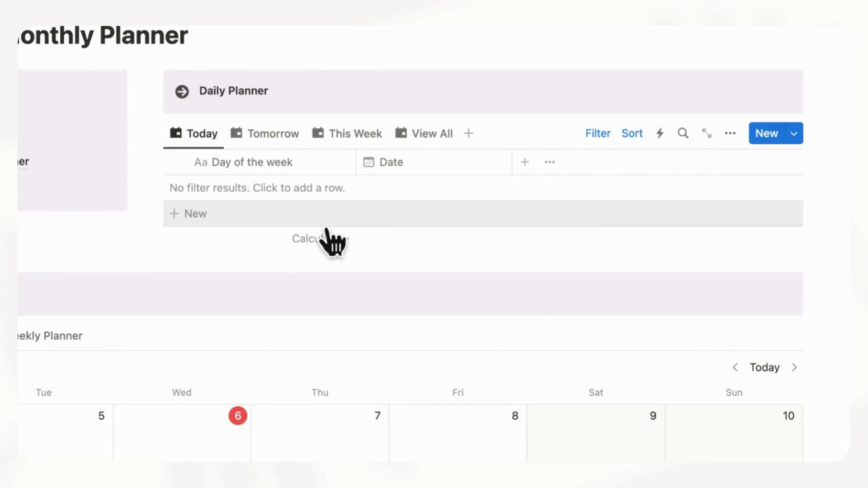
left_click(195, 213)
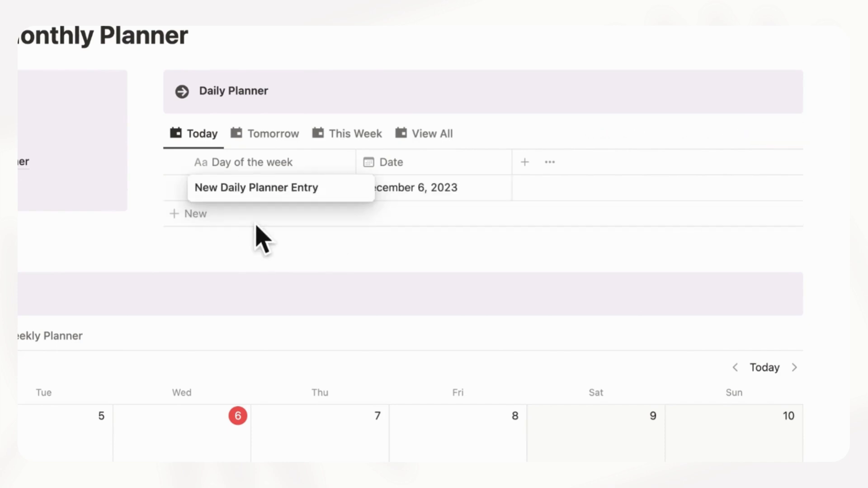
left_click(254, 187)
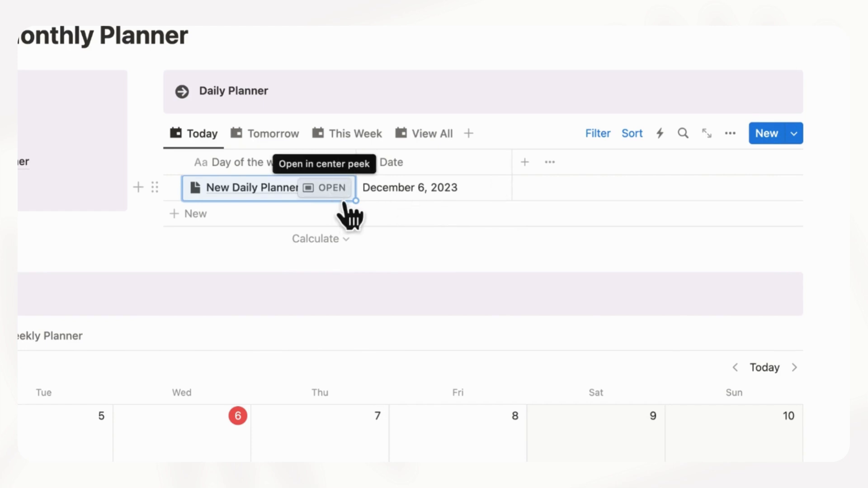
left_click(331, 188)
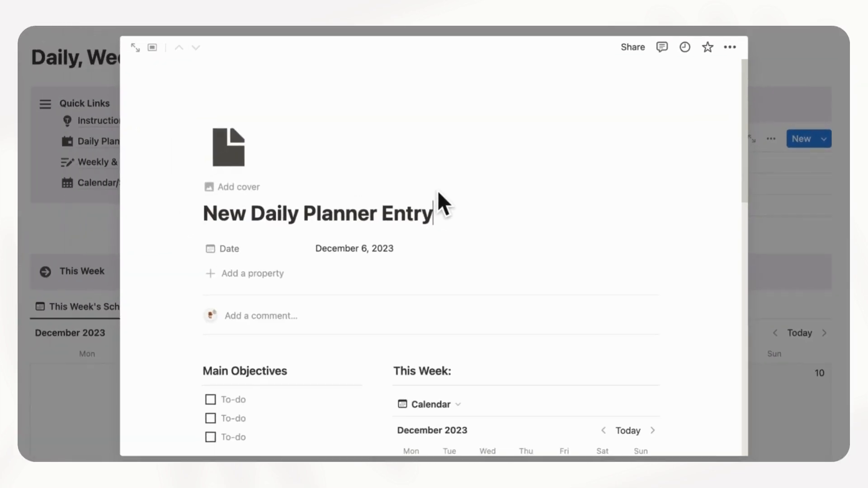
scroll("up", 3)
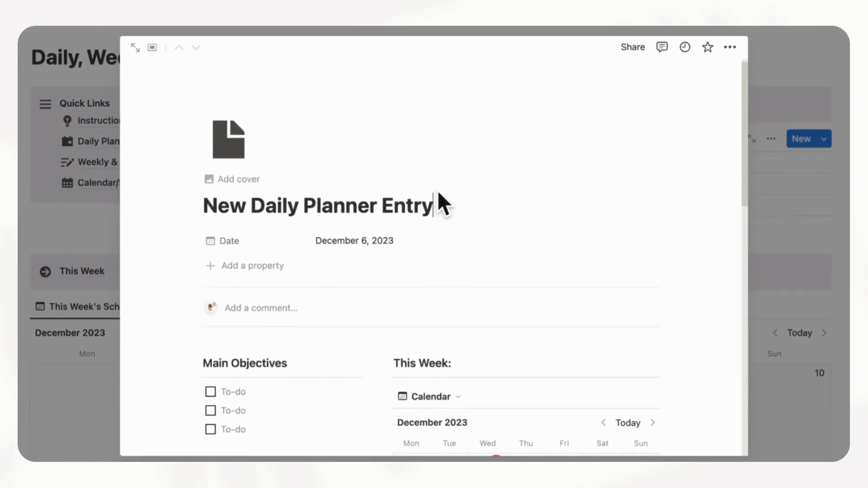
scroll("down", 3)
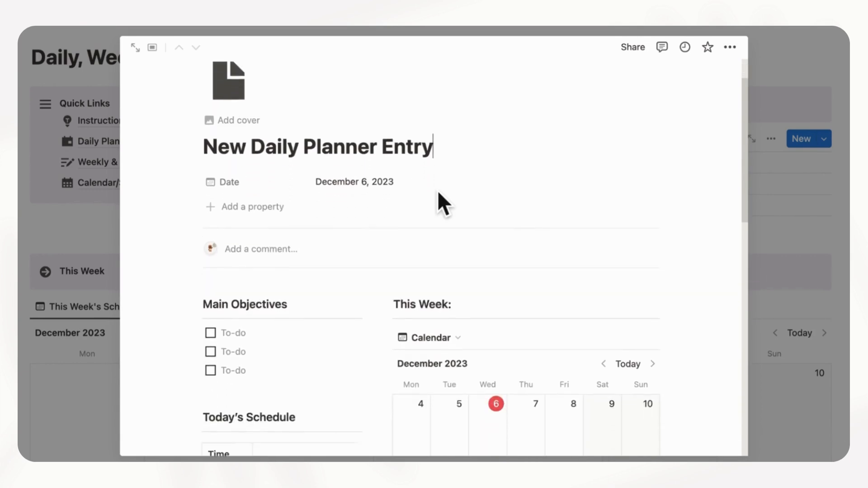
scroll("down", 3)
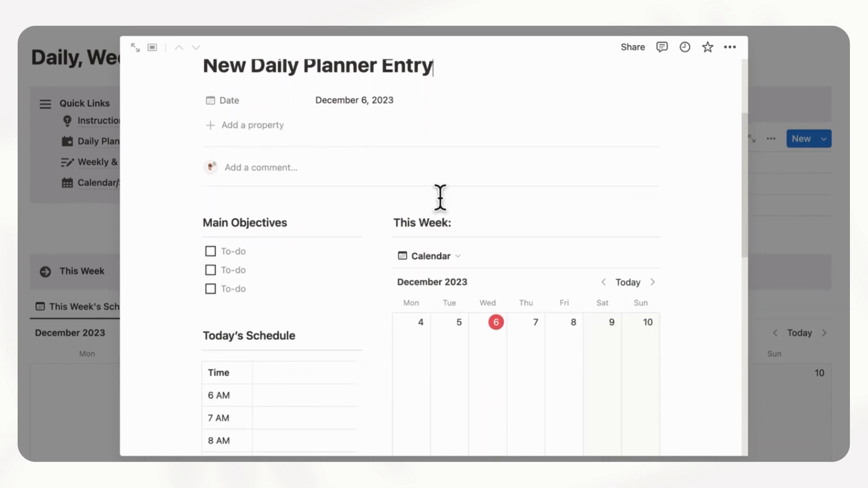
scroll("down", 3)
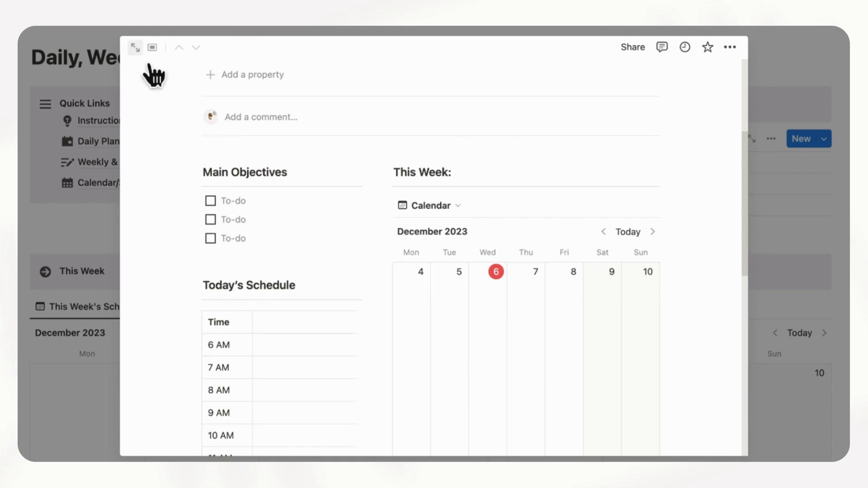
- Expand the December 6 entry to full page and scroll through its objectives, schedule and calendar
left_click(135, 47)
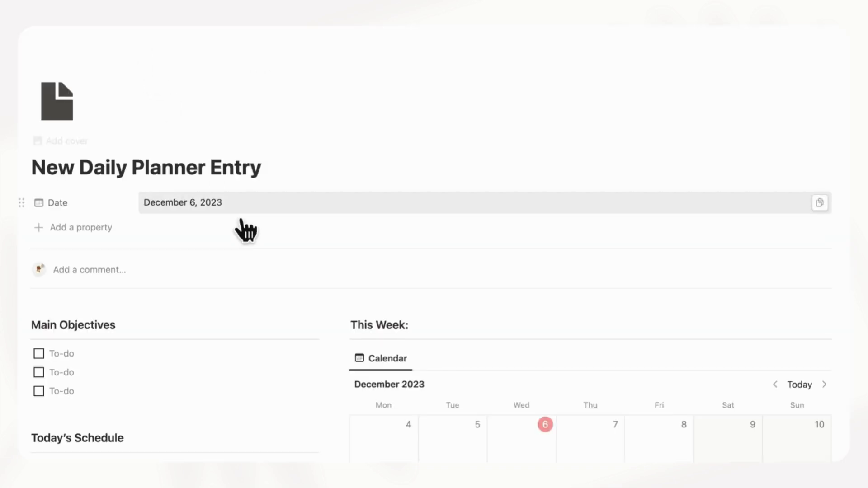
scroll("down", 3)
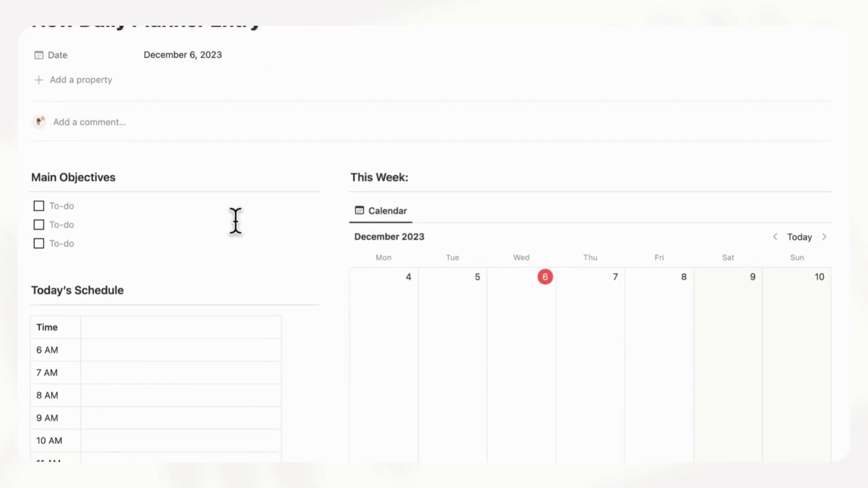
scroll("up", 3)
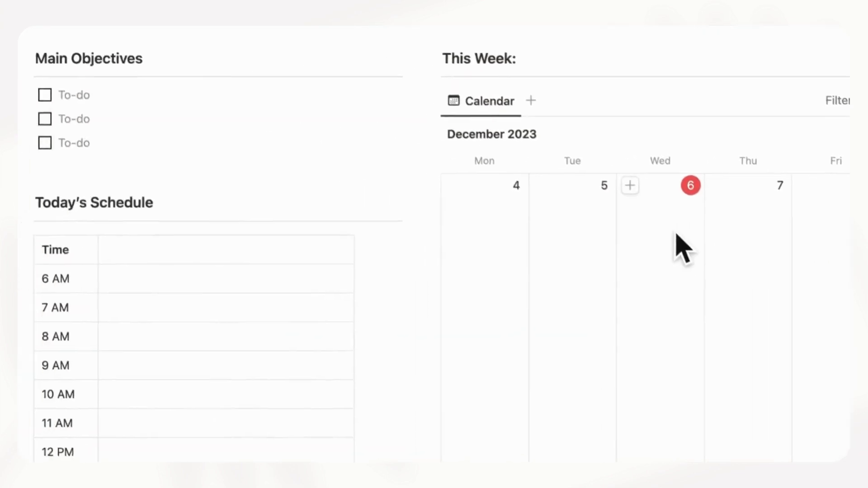
scroll("down", 3)
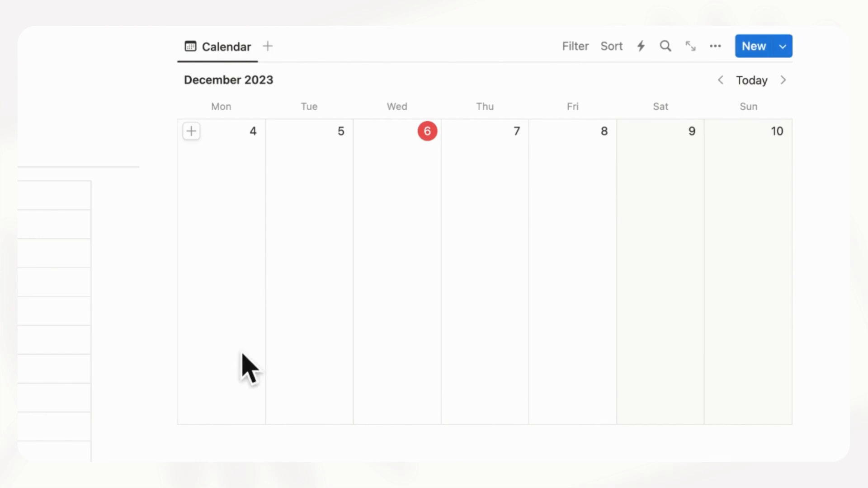
mouse_move(431, 324)
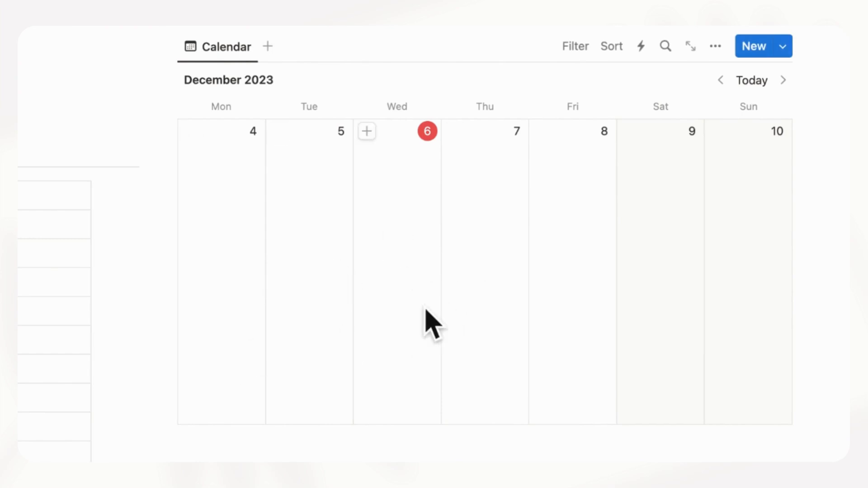
mouse_move(429, 252)
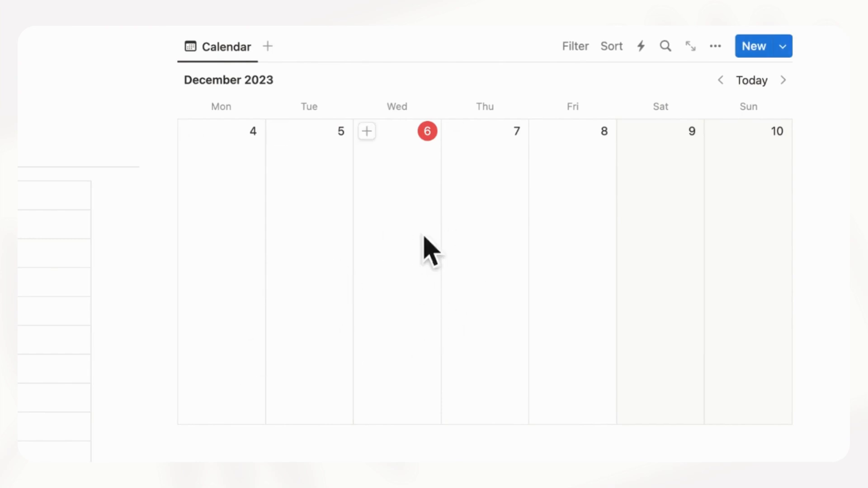
mouse_move(316, 282)
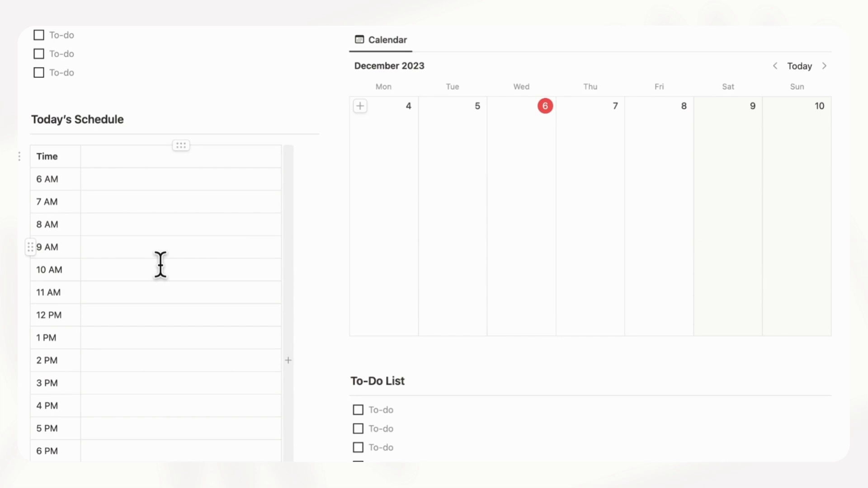
scroll("down", 3)
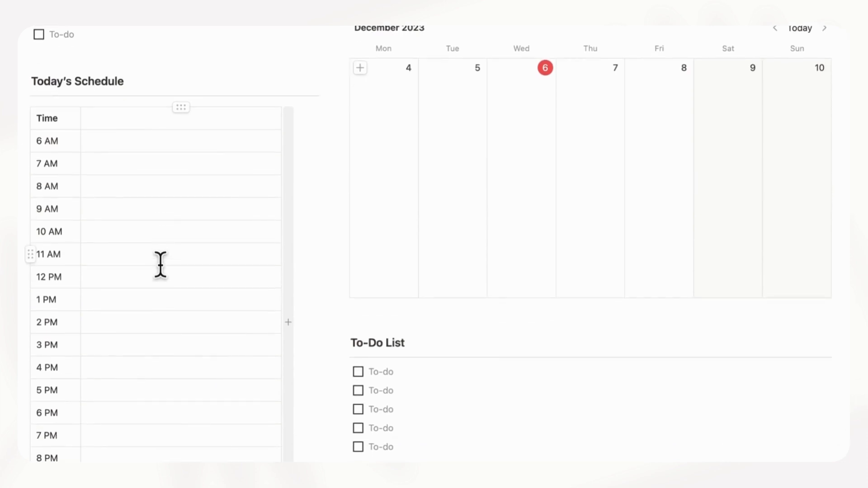
mouse_move(198, 282)
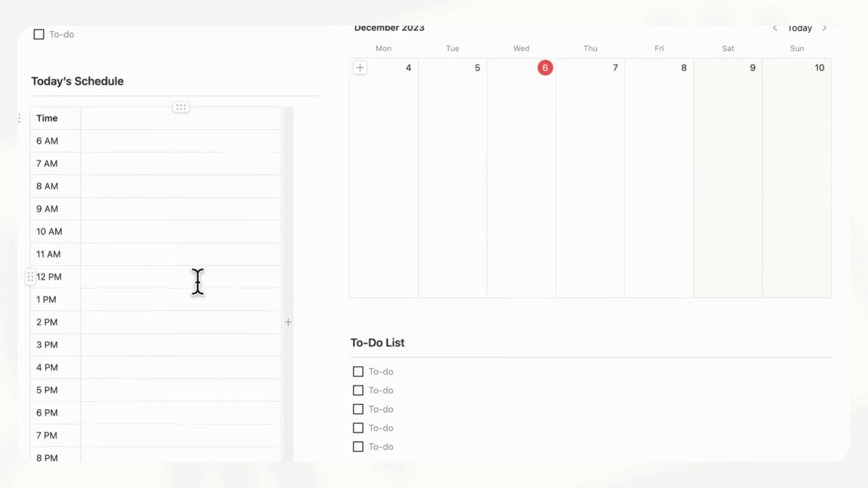
scroll("down", 3)
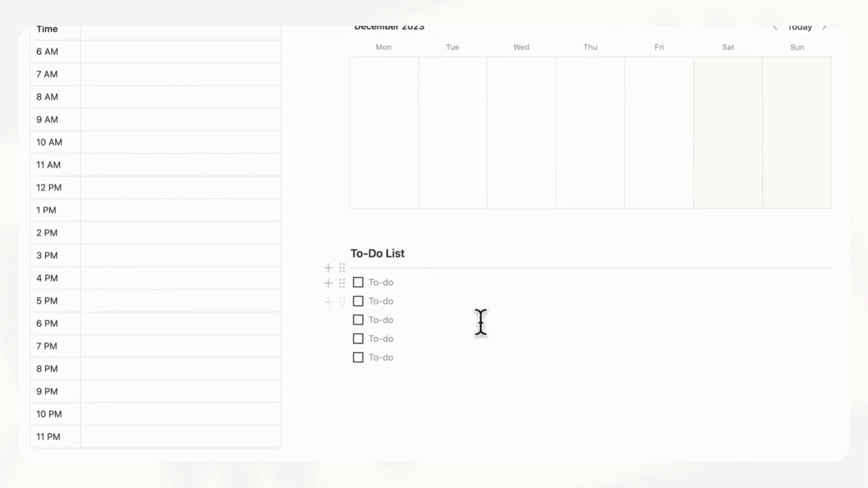
mouse_move(448, 380)
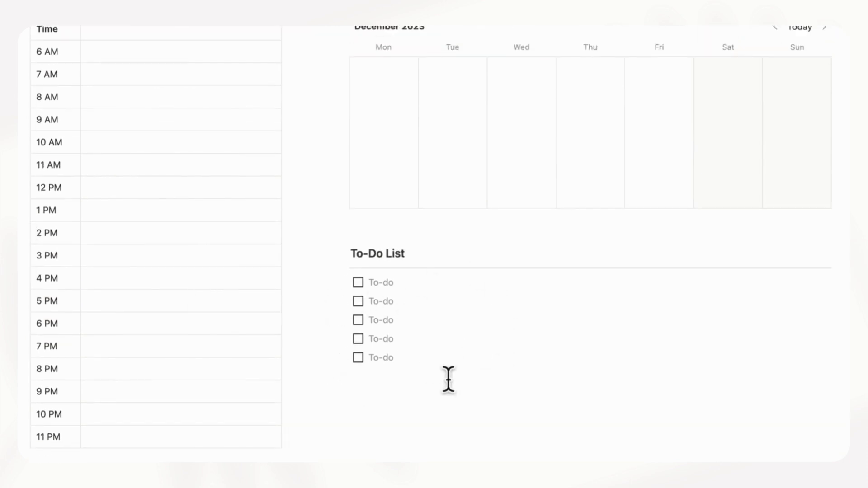
scroll("down", 3)
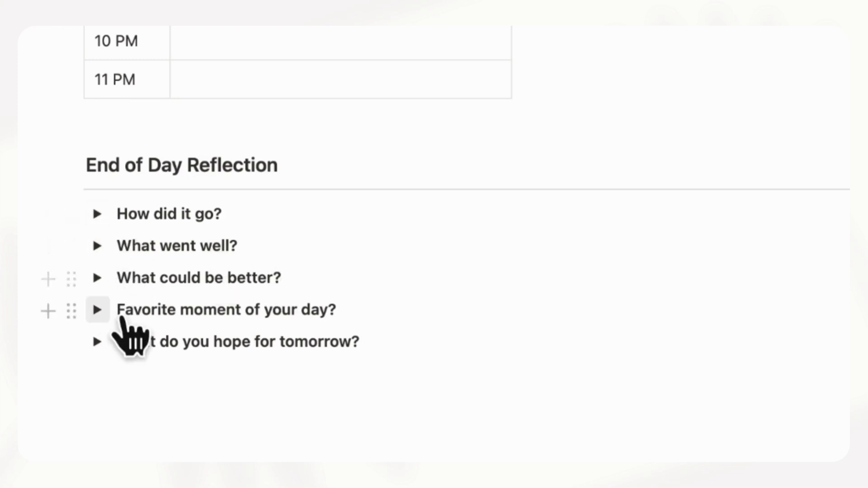
mouse_move(143, 360)
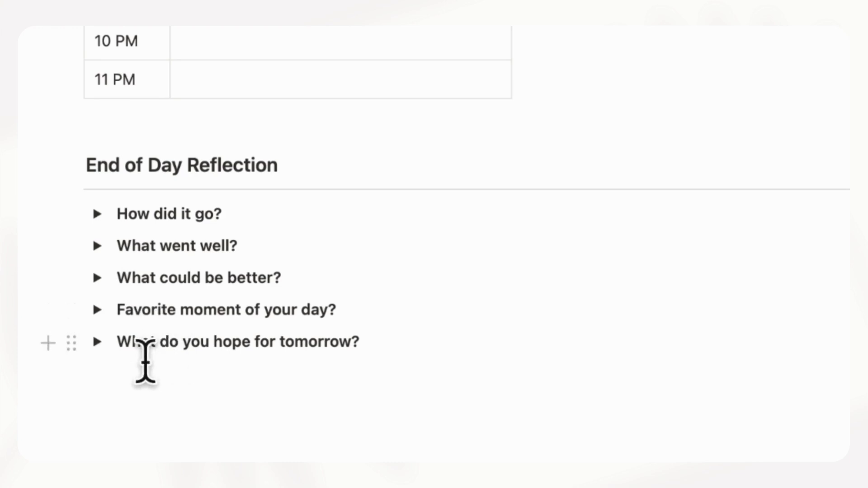
scroll("up", 3)
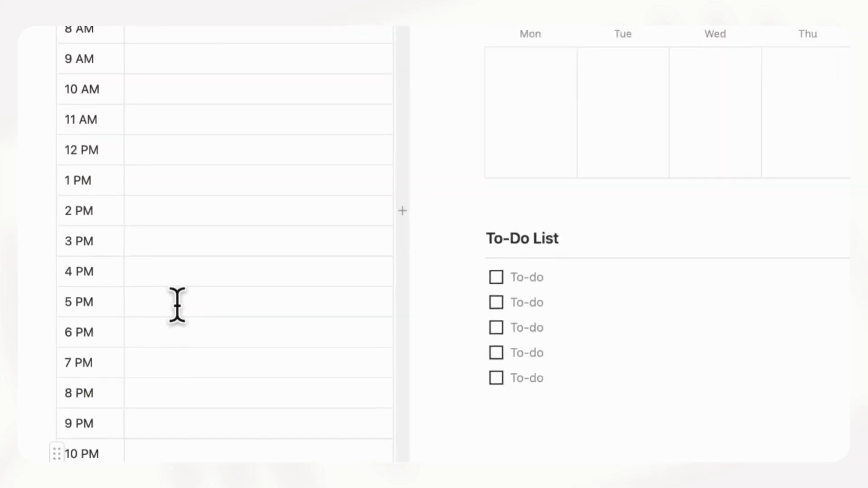
scroll("up", 3)
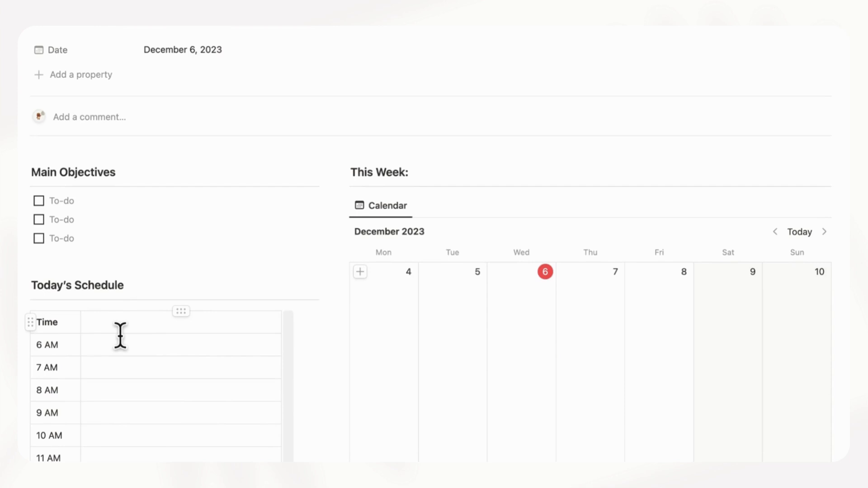
scroll("up", 3)
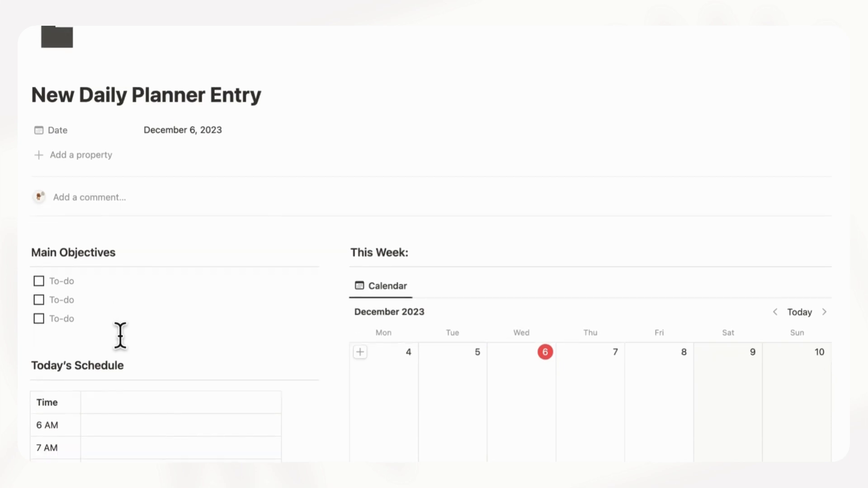
scroll("down", 3)
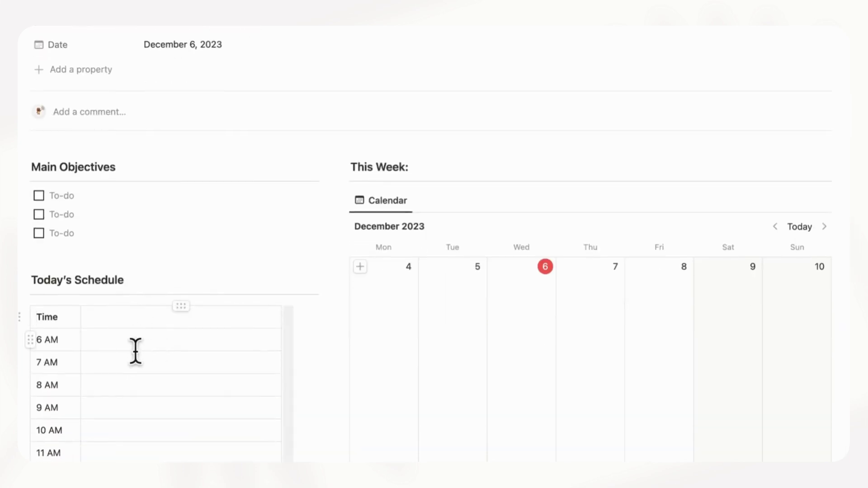
scroll("down", 3)
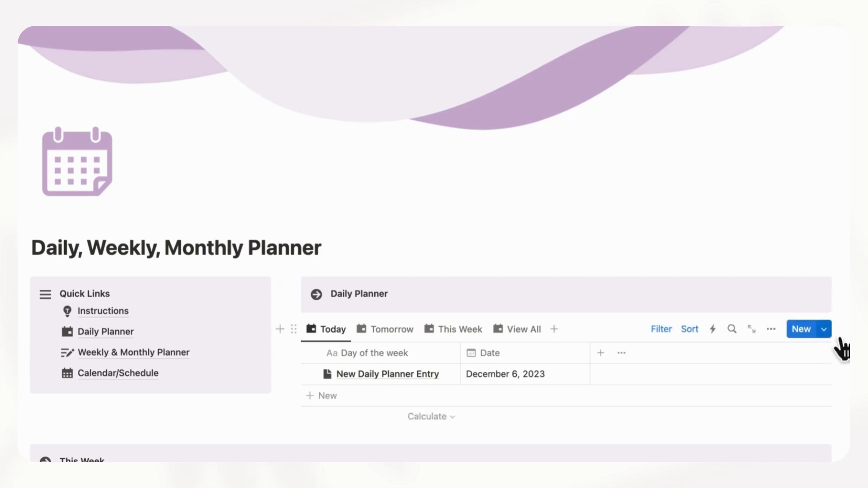
left_click(823, 328)
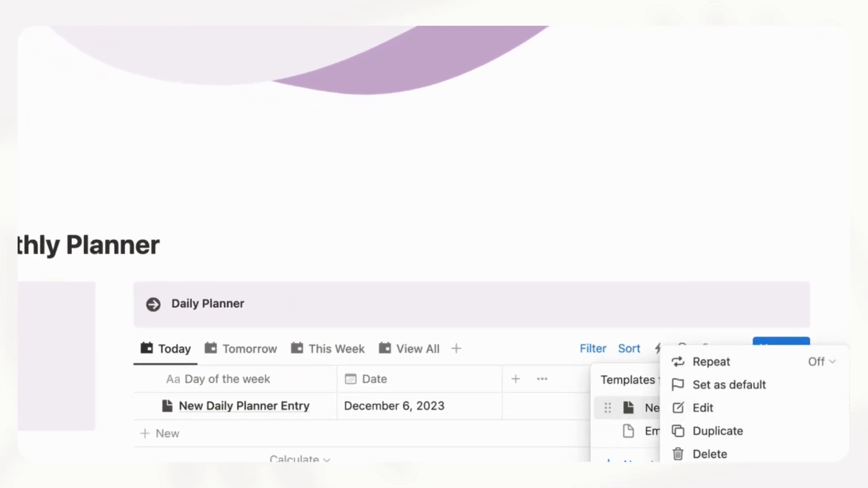
left_click(702, 408)
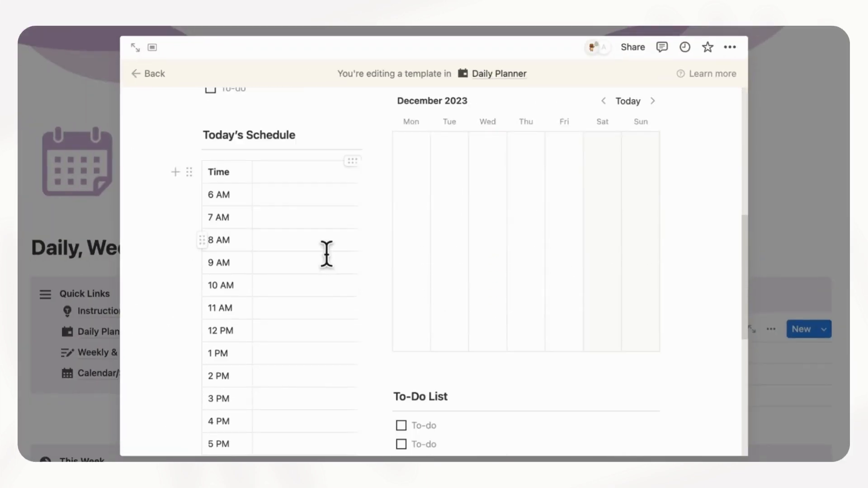
mouse_move(261, 180)
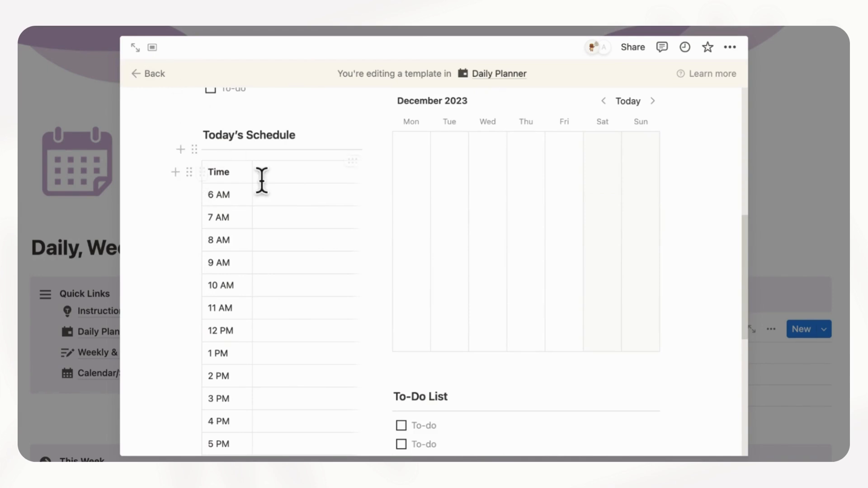
mouse_move(256, 242)
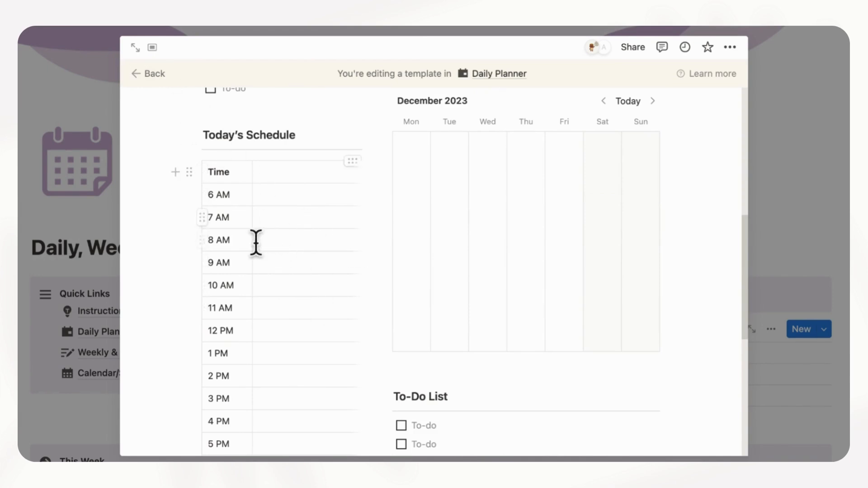
mouse_move(311, 261)
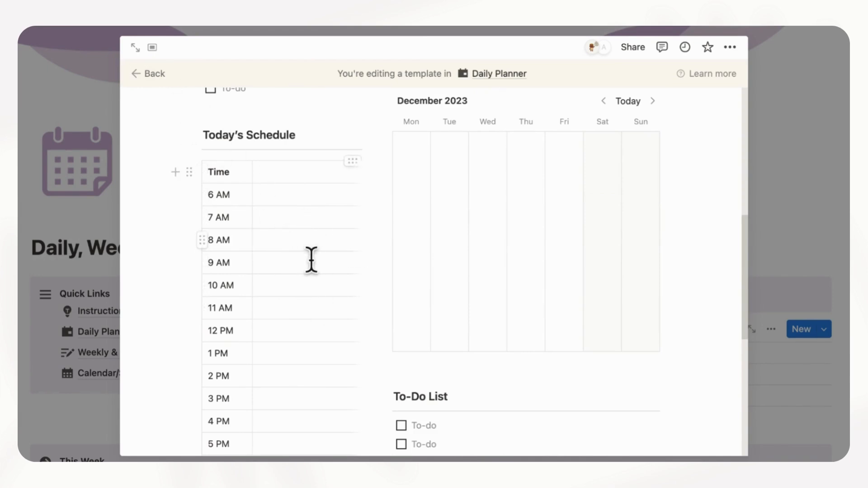
mouse_move(340, 374)
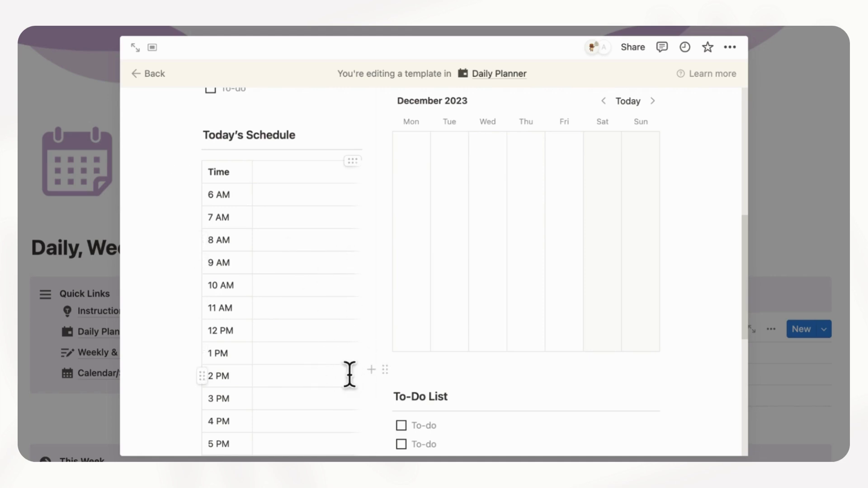
left_click(148, 73)
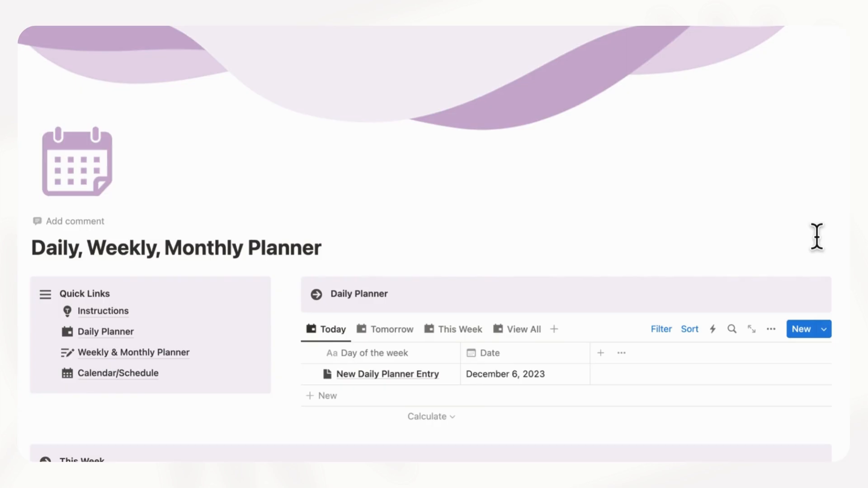
scroll("down", 3)
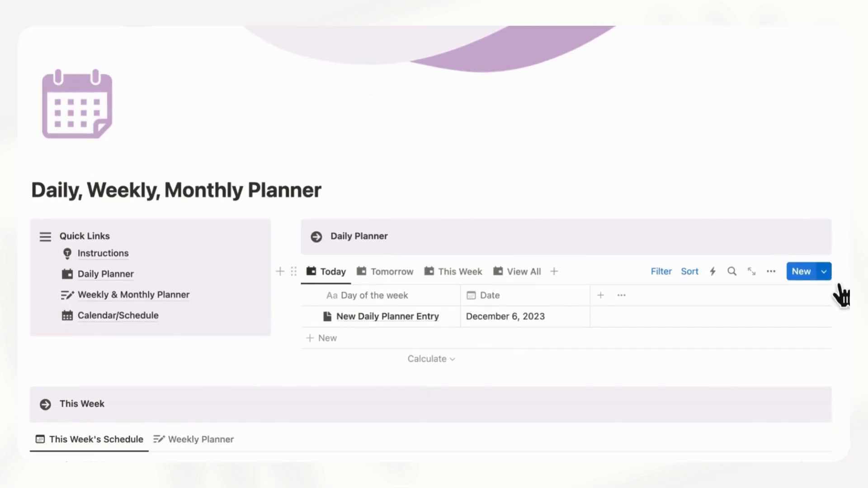
left_click(823, 271)
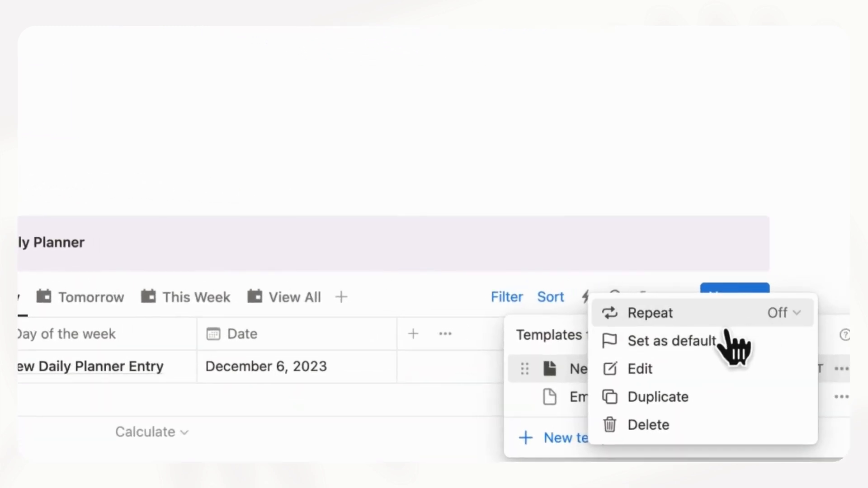
mouse_move(803, 337)
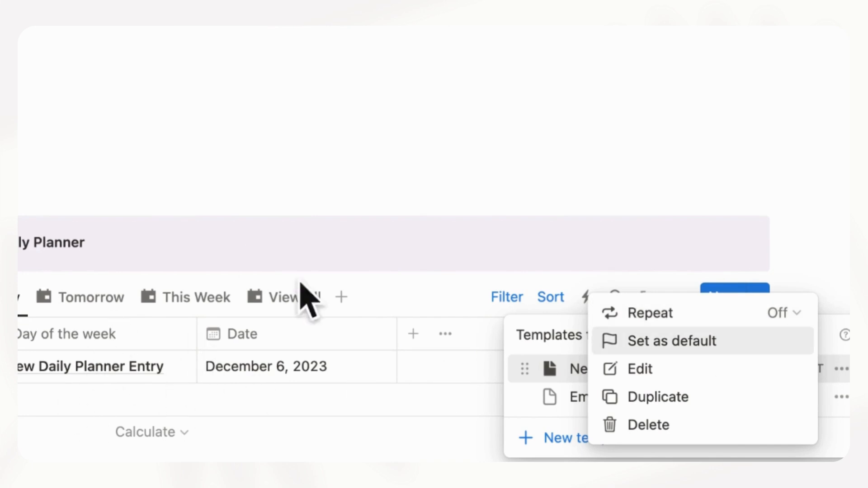
mouse_move(169, 398)
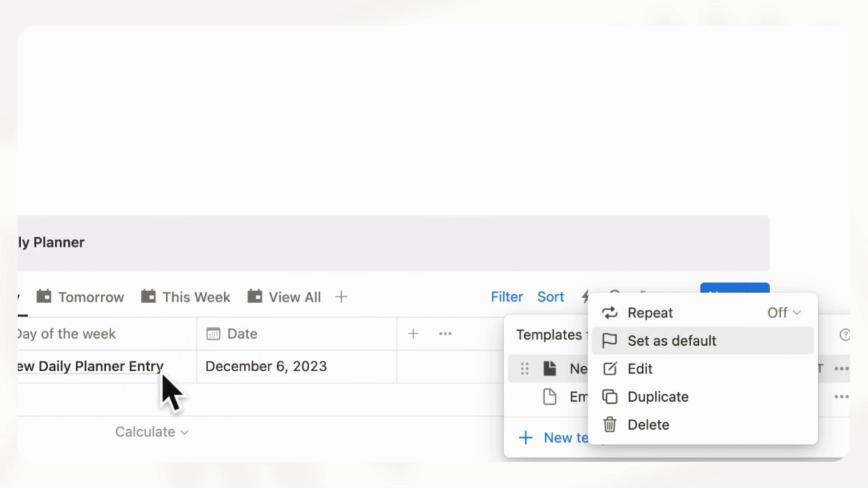
left_click(671, 340)
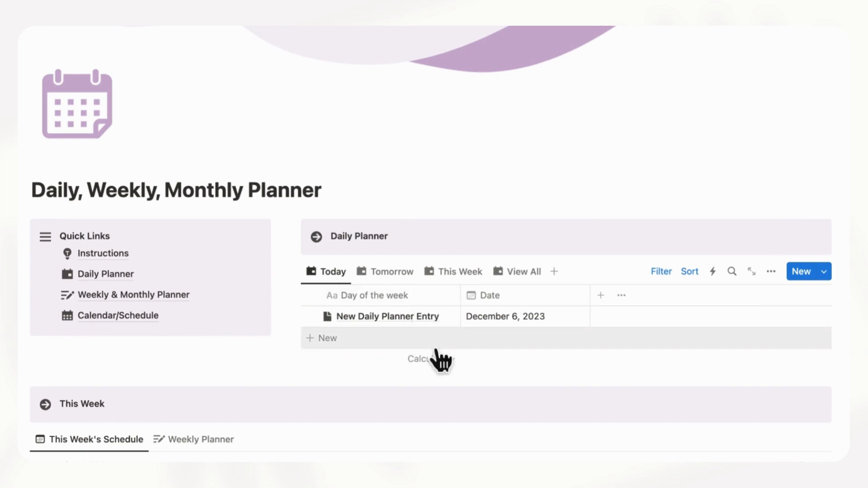
scroll("down", 3)
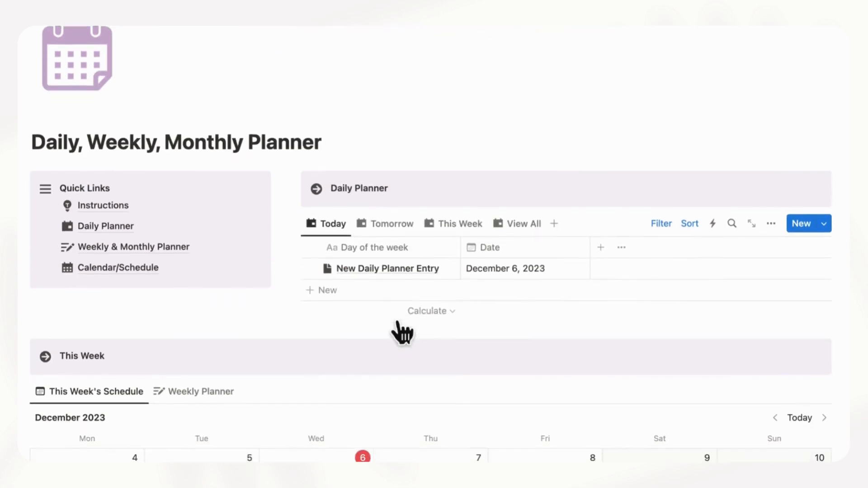
scroll("down", 3)
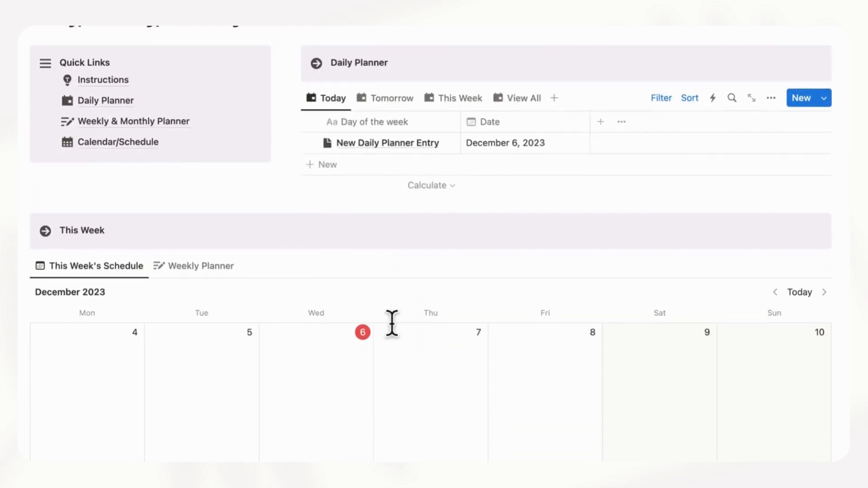
scroll("down", 3)
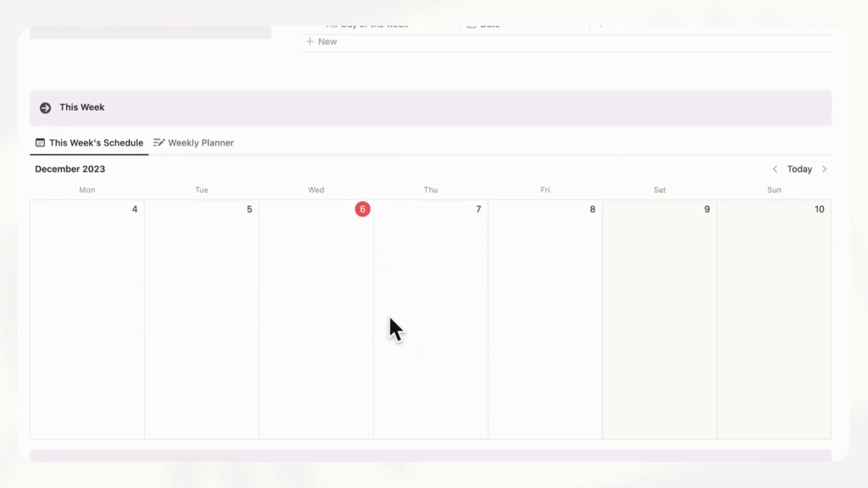
mouse_move(282, 227)
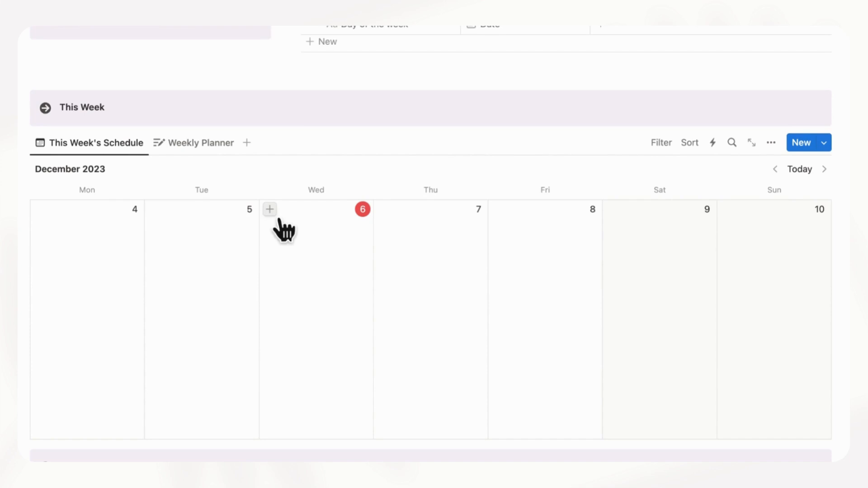
- Add a 'Client Meeting' event tagged Work on Wednesday, December 6
left_click(269, 210)
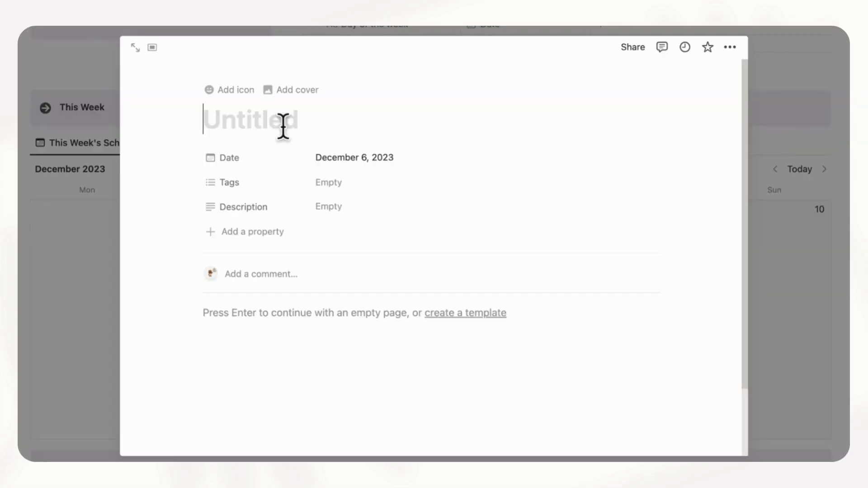
type("Client Mee")
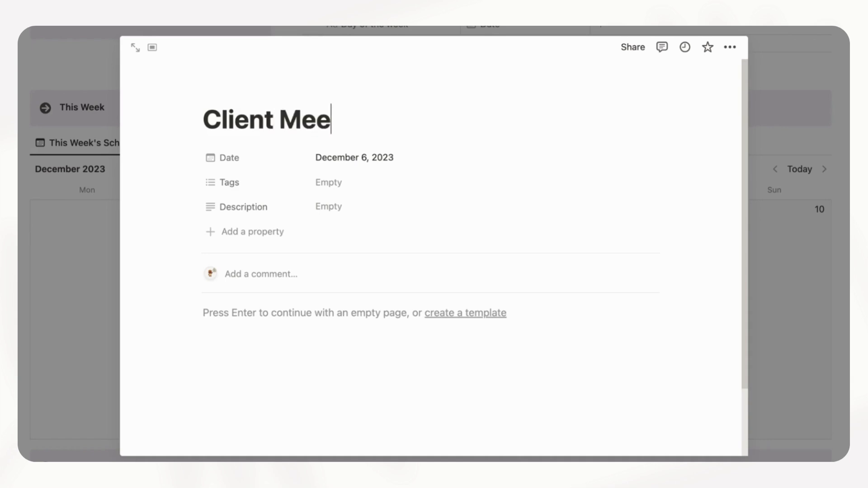
type("ting")
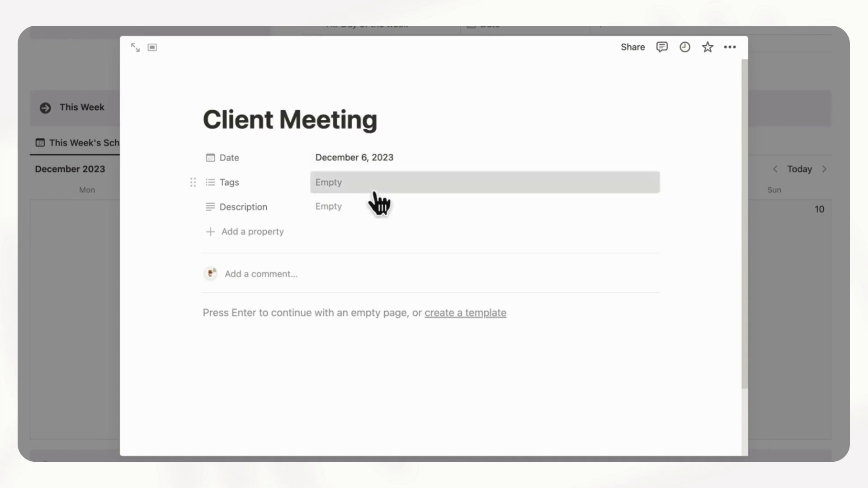
left_click(484, 182)
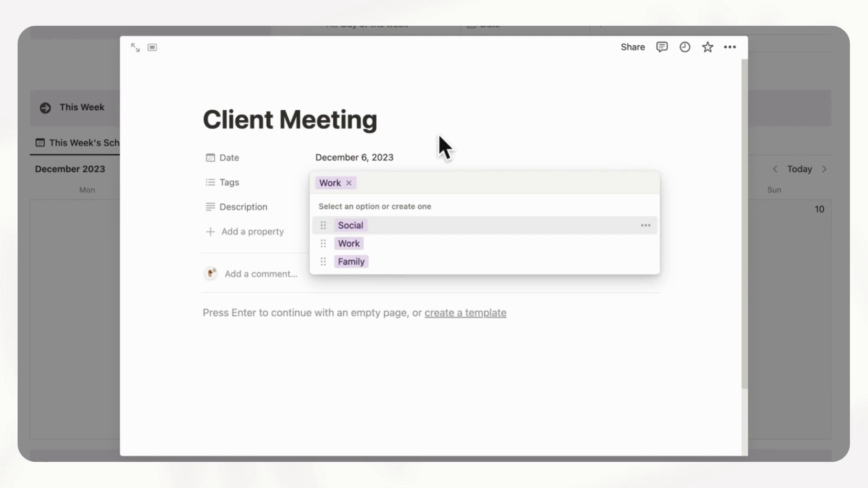
left_click(325, 121)
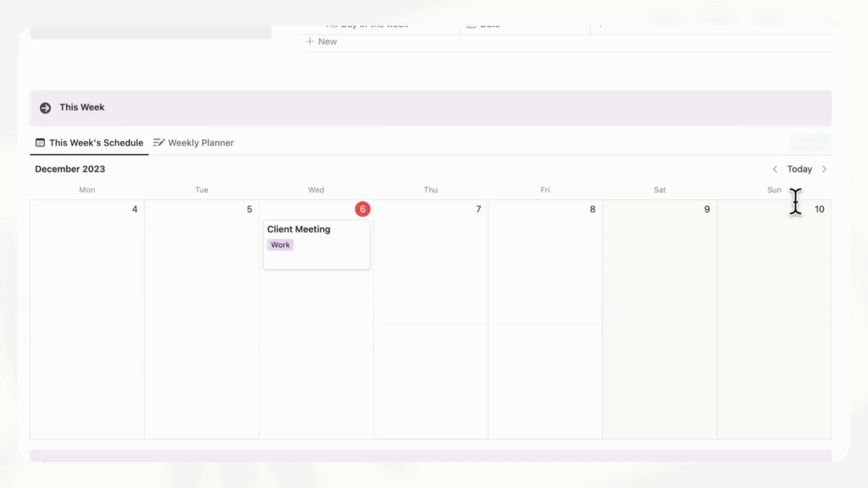
mouse_move(354, 266)
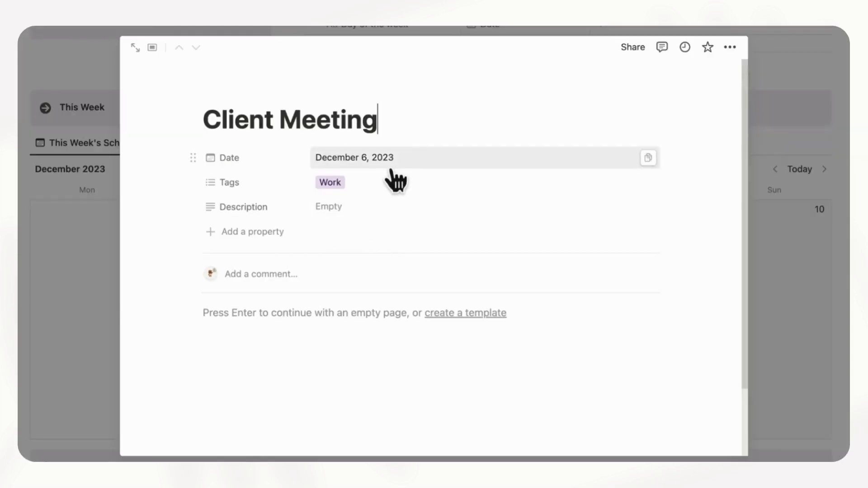
- Include a 3 PM time in the Client Meeting's date
left_click(354, 158)
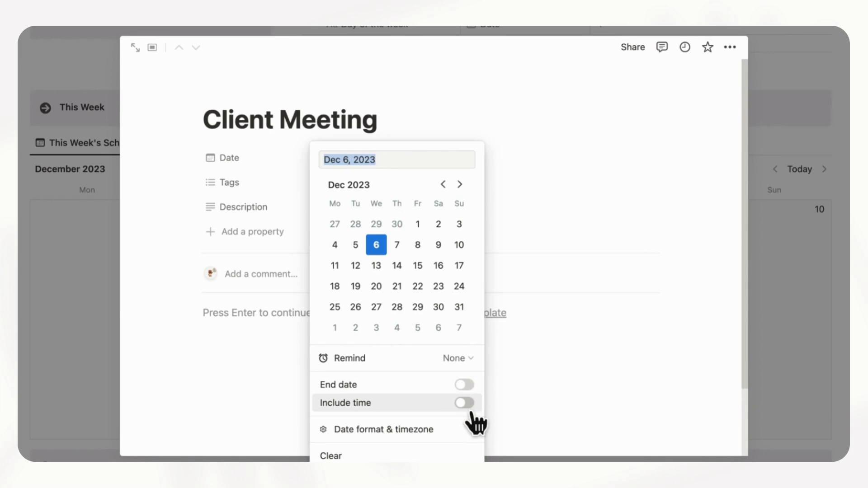
left_click(464, 402)
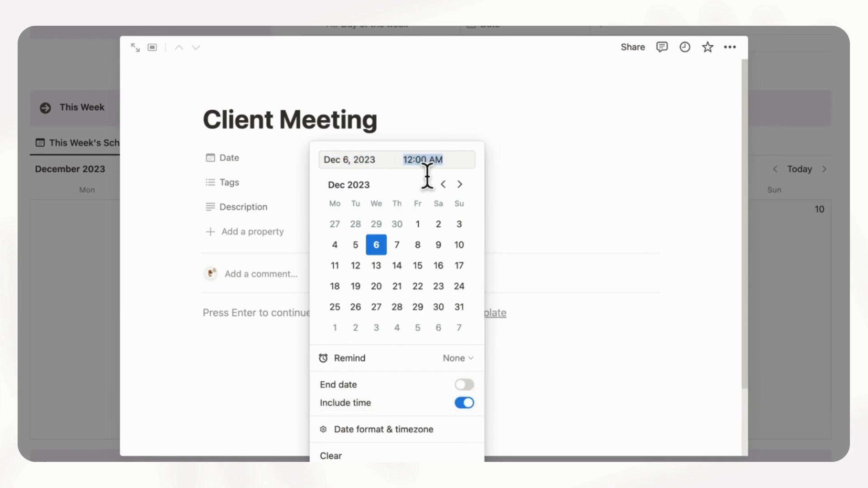
type("3 PM")
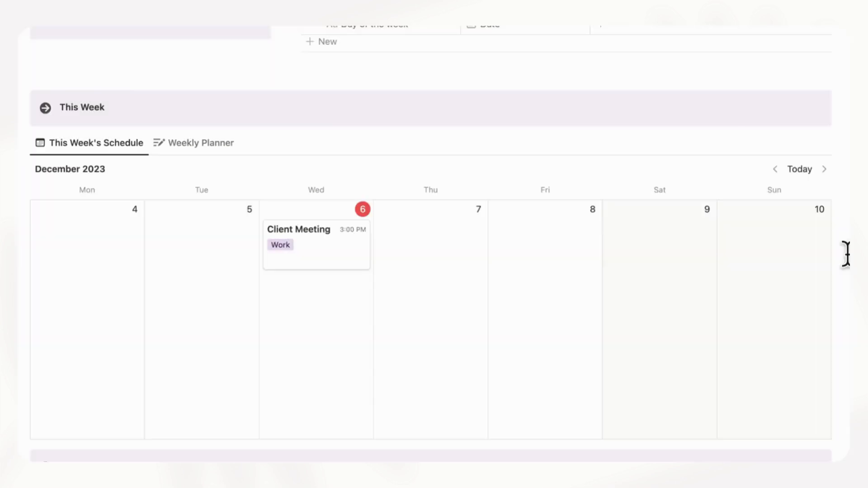
mouse_move(345, 282)
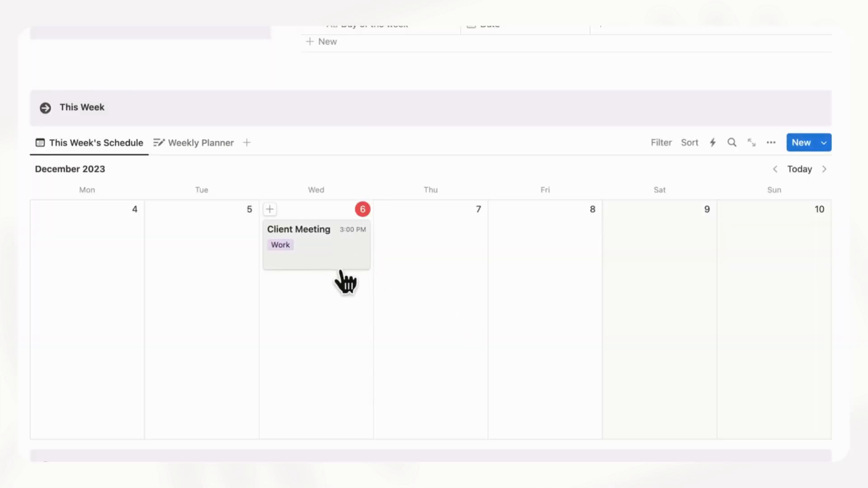
mouse_move(367, 300)
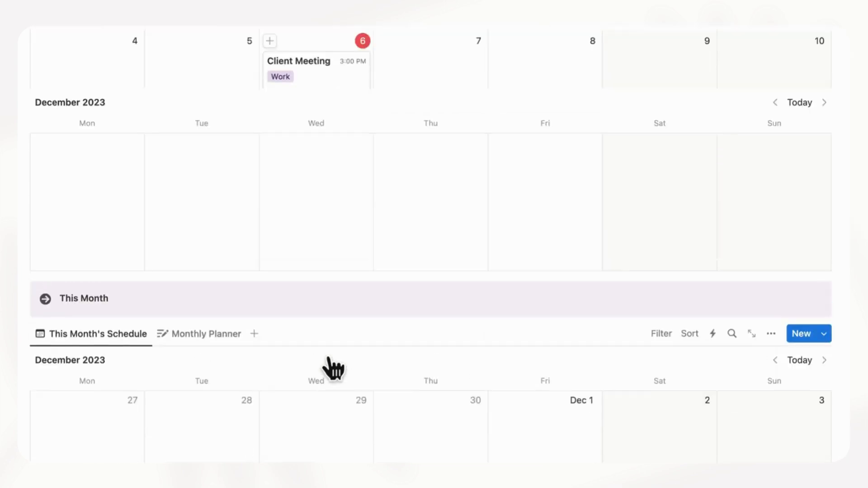
scroll("up", 3)
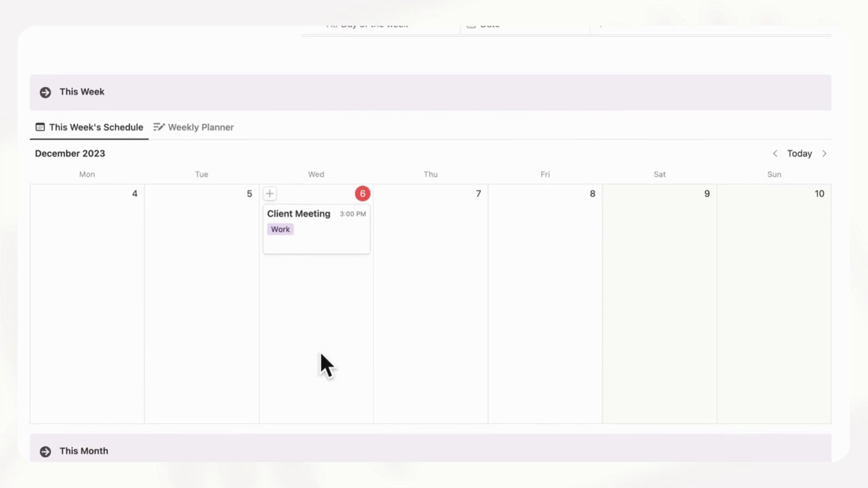
mouse_move(328, 310)
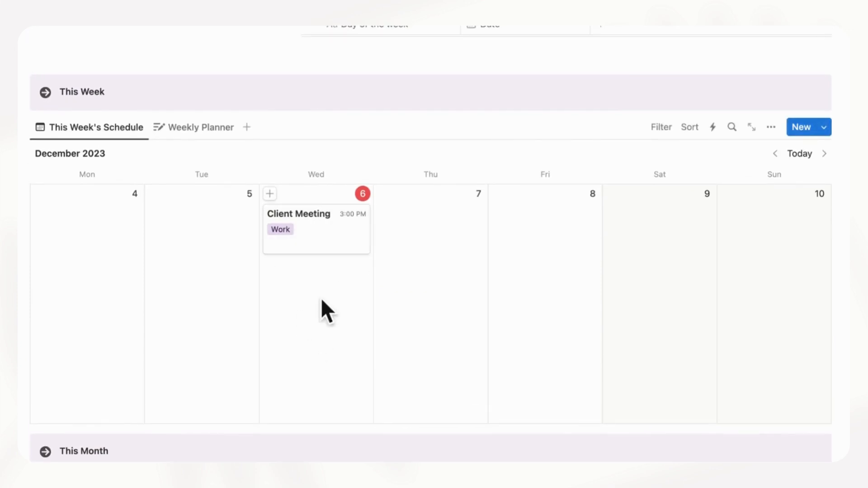
mouse_move(200, 127)
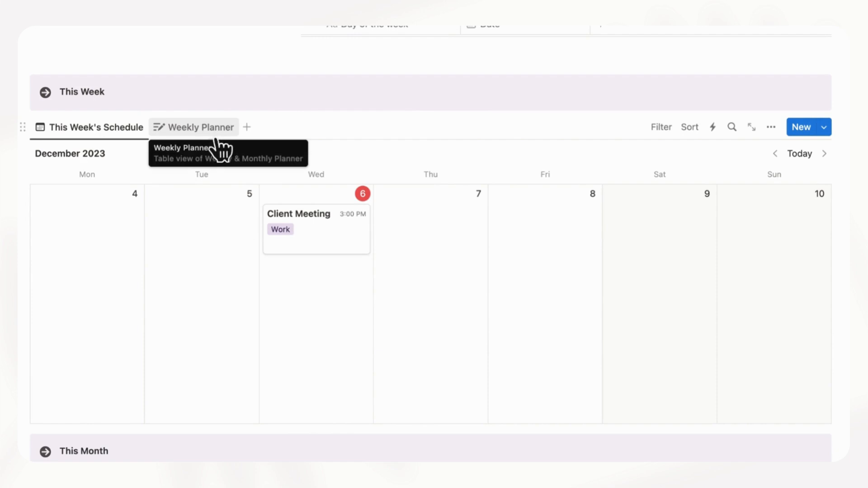
- In the Weekly Planner table, add an entry spanning December 11–17, 2023 and open it
left_click(199, 126)
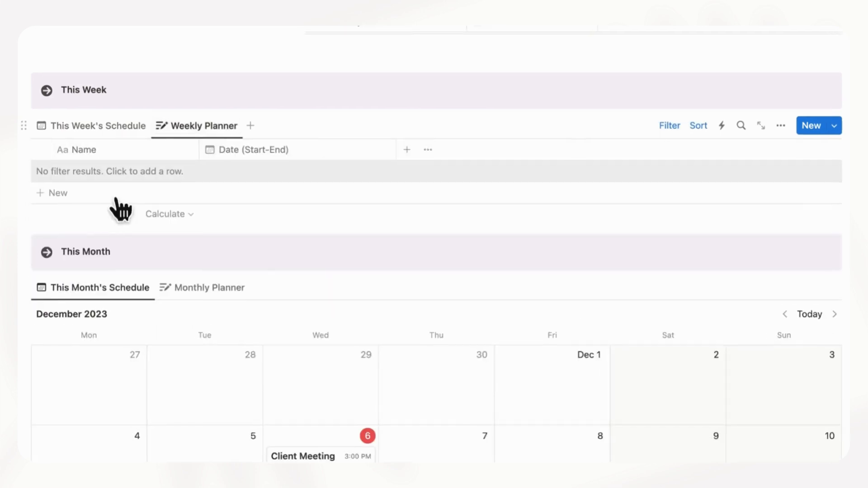
left_click(53, 192)
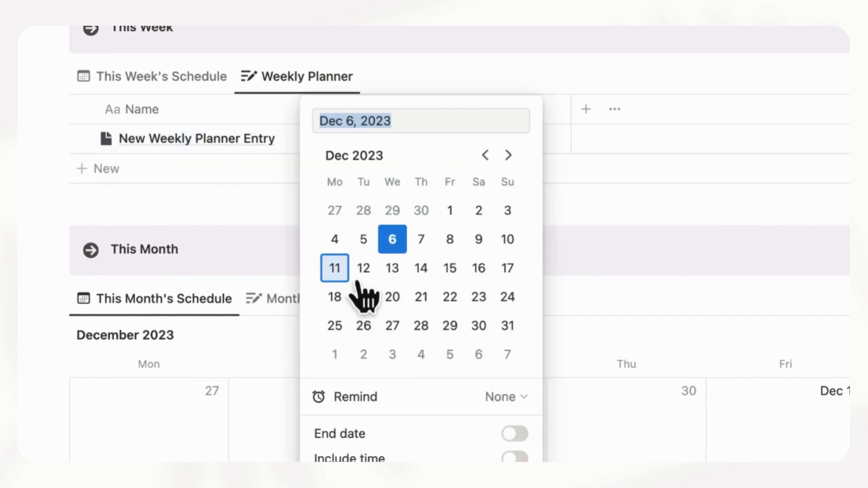
left_click(334, 268)
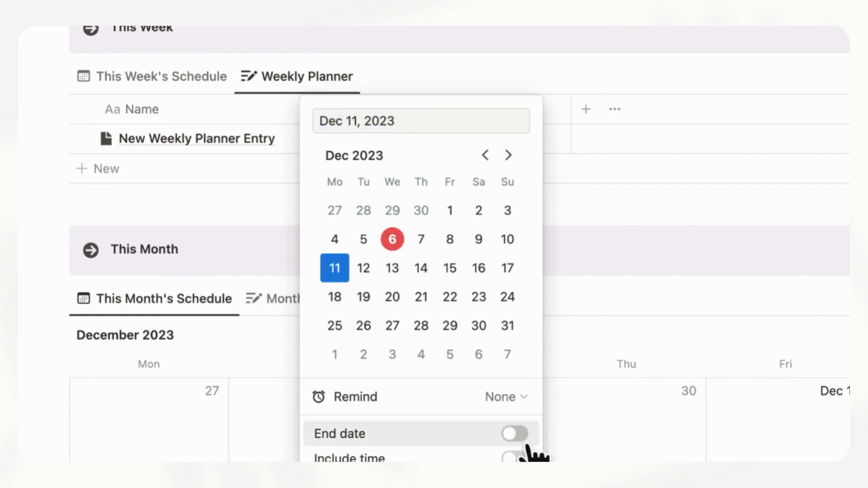
left_click(513, 433)
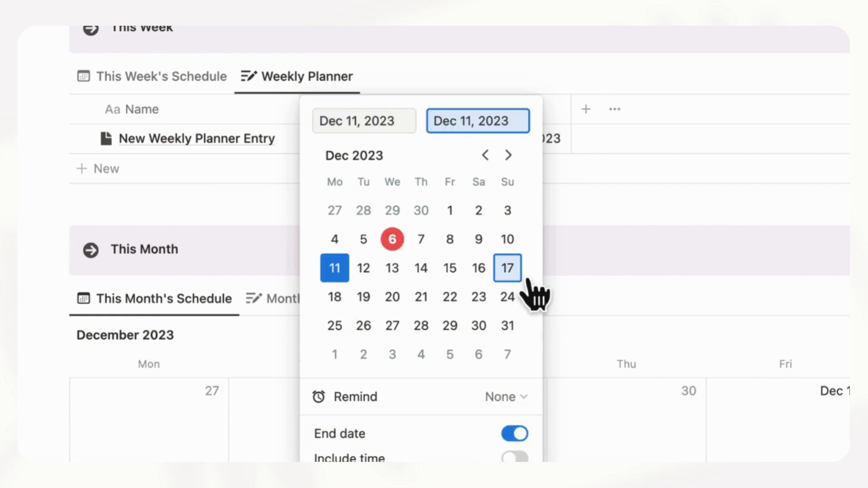
left_click(505, 268)
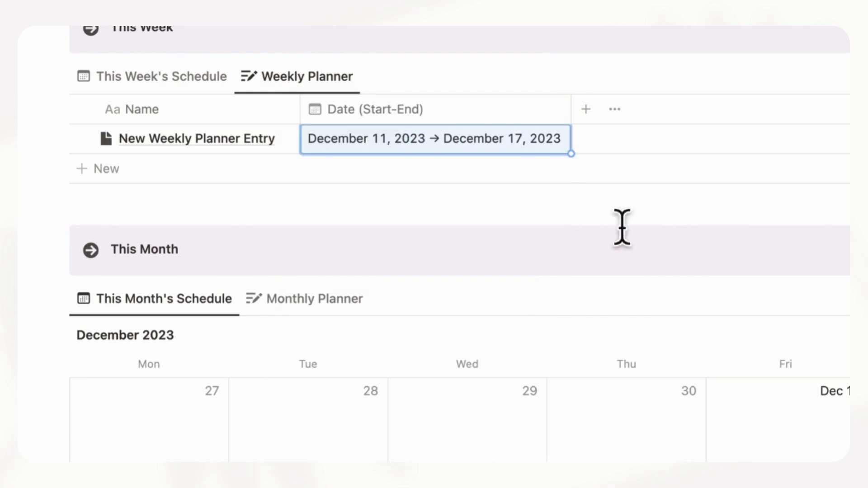
left_click(195, 138)
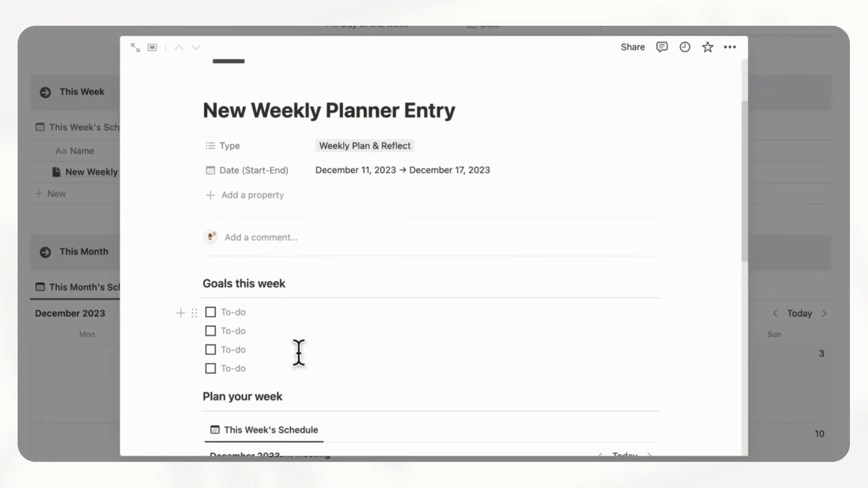
scroll("down", 3)
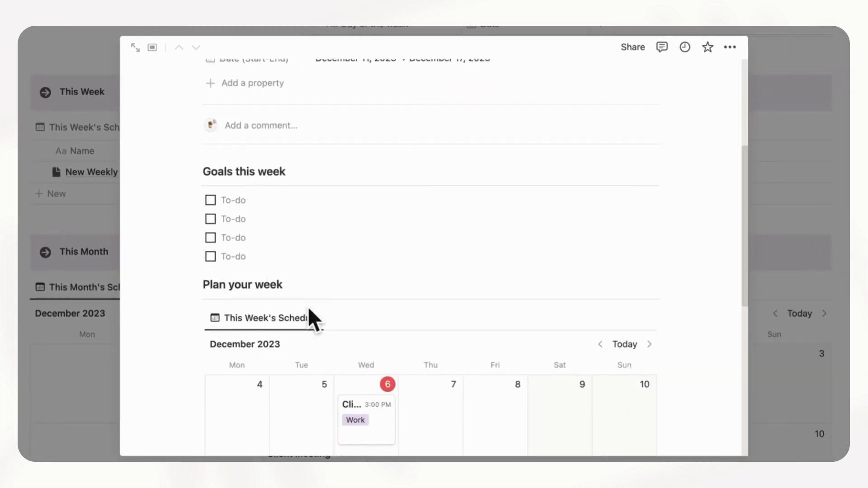
scroll("down", 3)
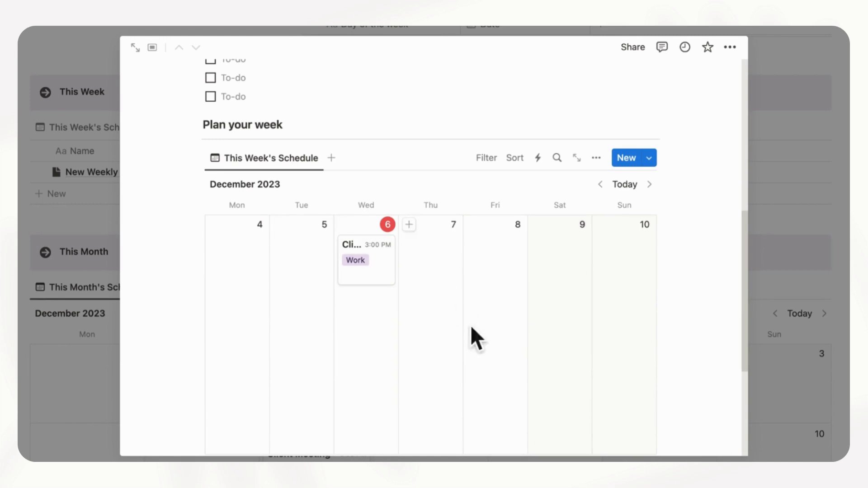
mouse_move(415, 365)
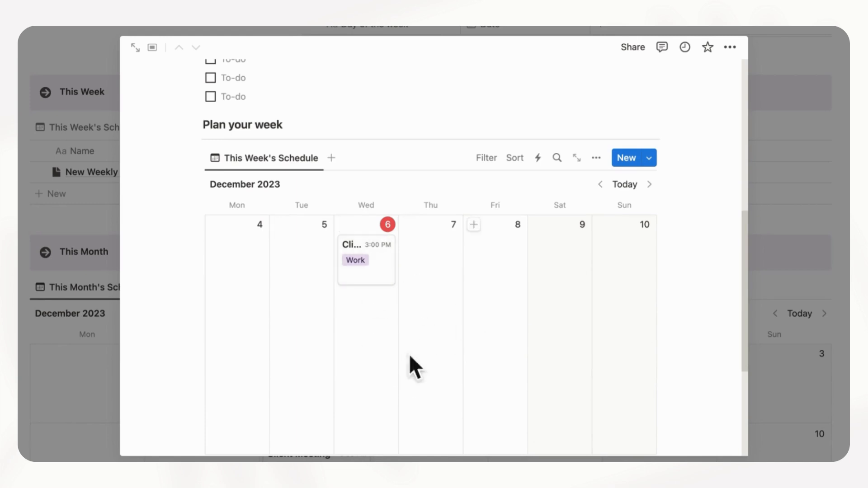
scroll("down", 3)
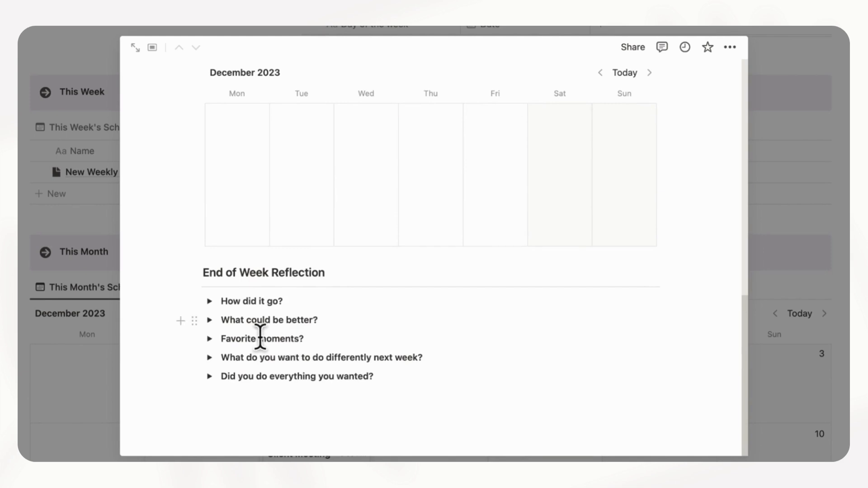
mouse_move(287, 343)
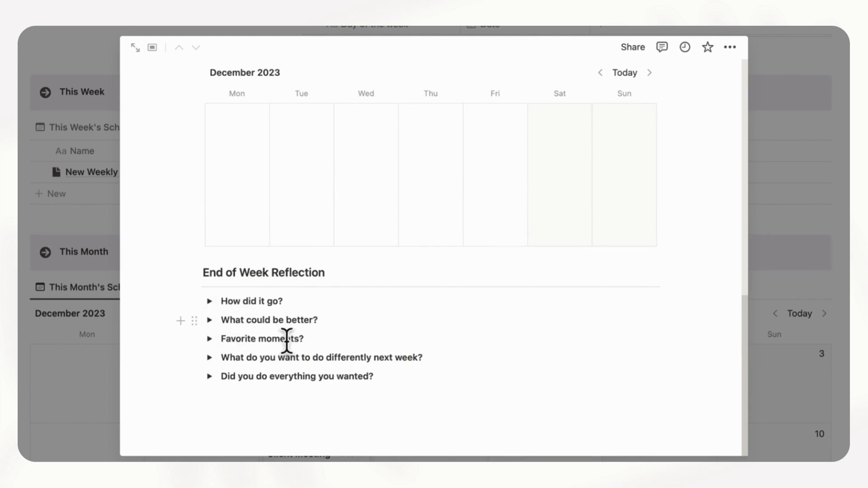
mouse_move(347, 342)
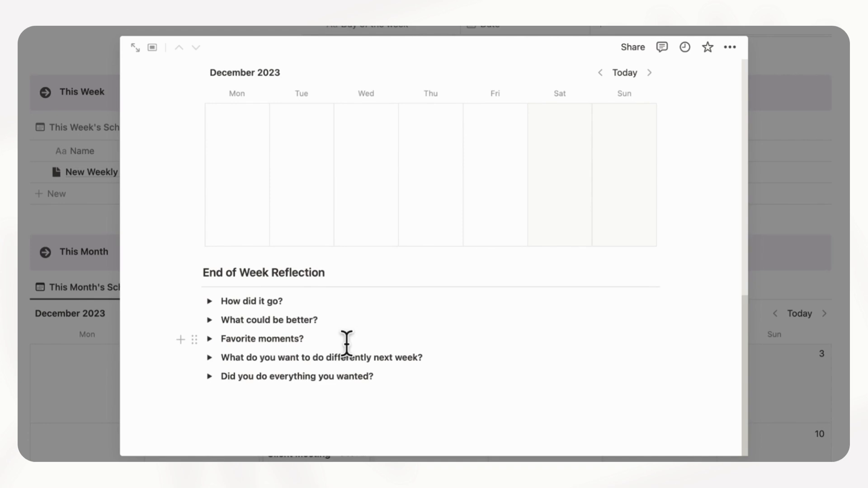
mouse_move(403, 389)
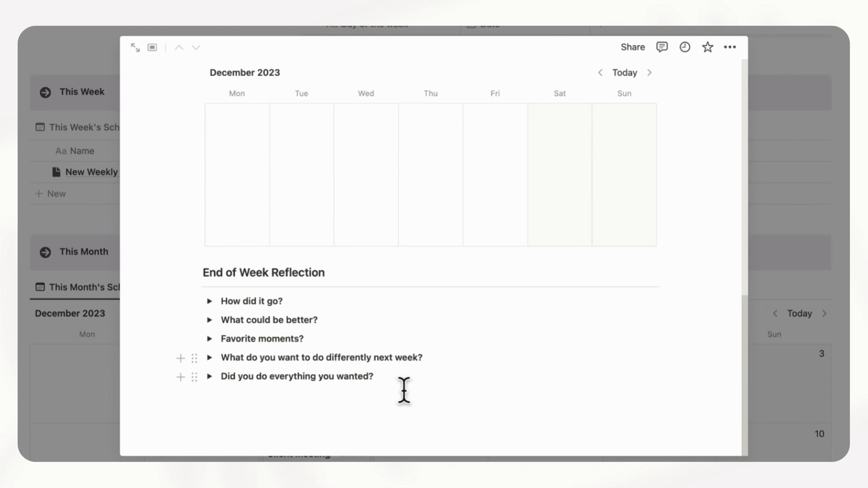
mouse_move(384, 335)
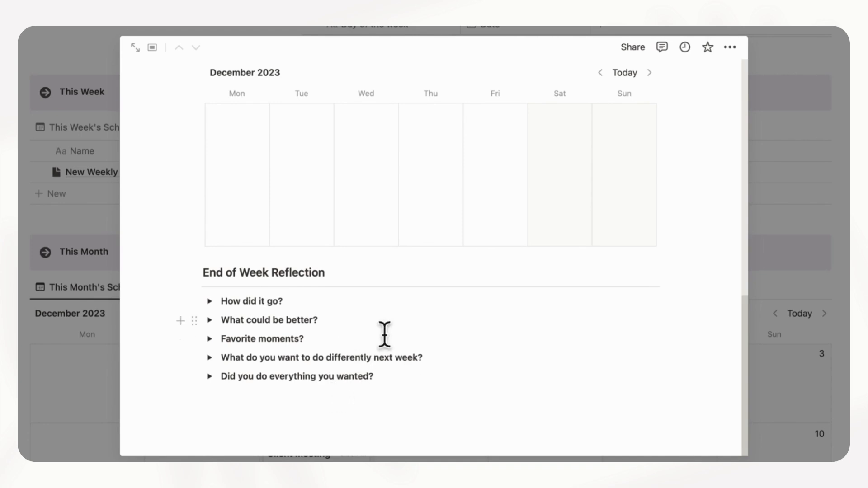
scroll("up", 3)
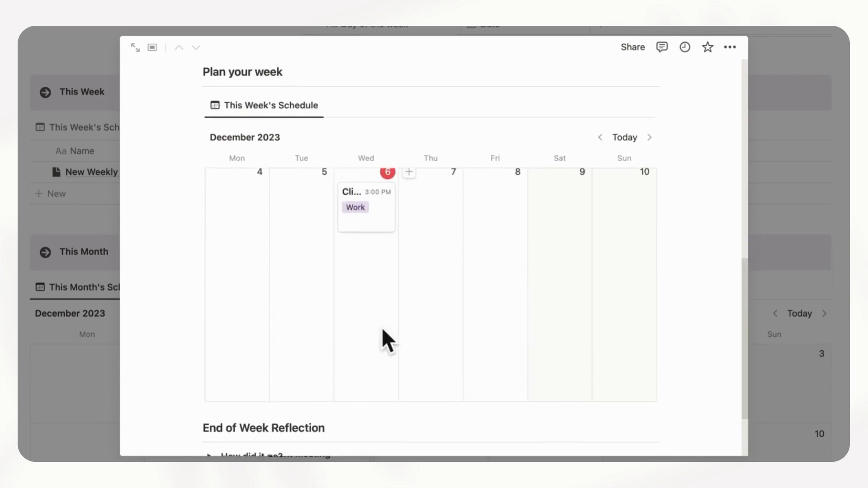
scroll("up", 3)
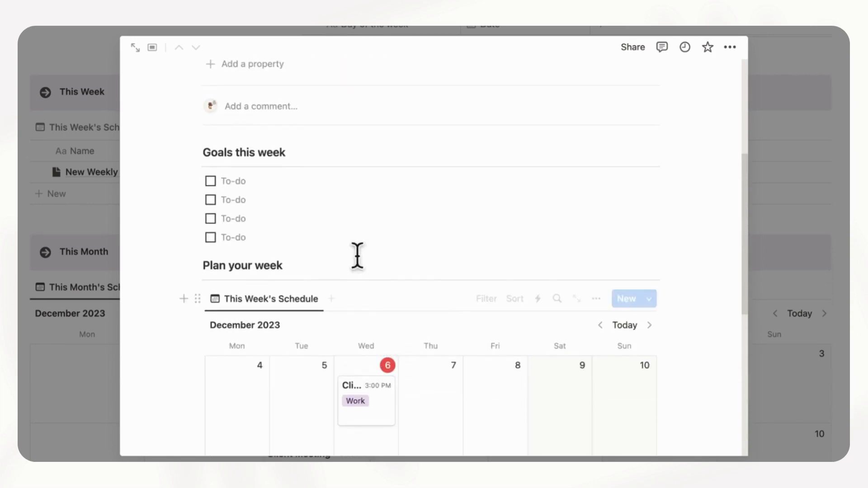
scroll("up", 3)
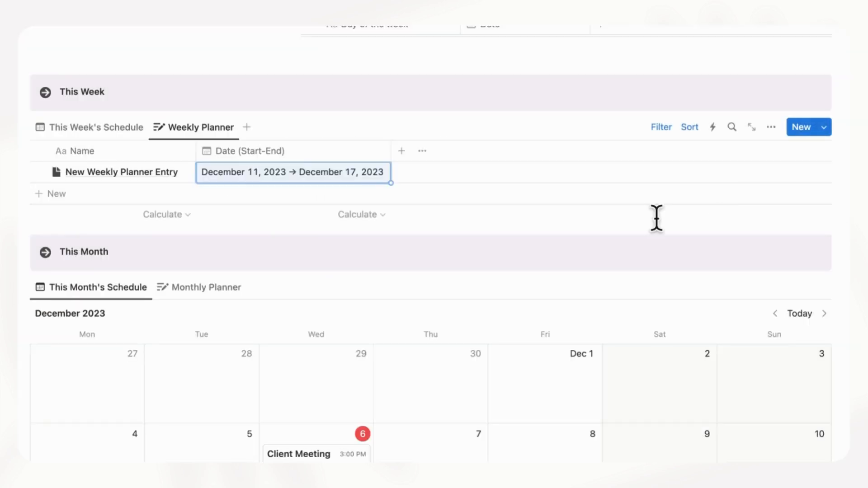
- Scroll to This Month and switch to the Monthly Planner table
scroll("up", 3)
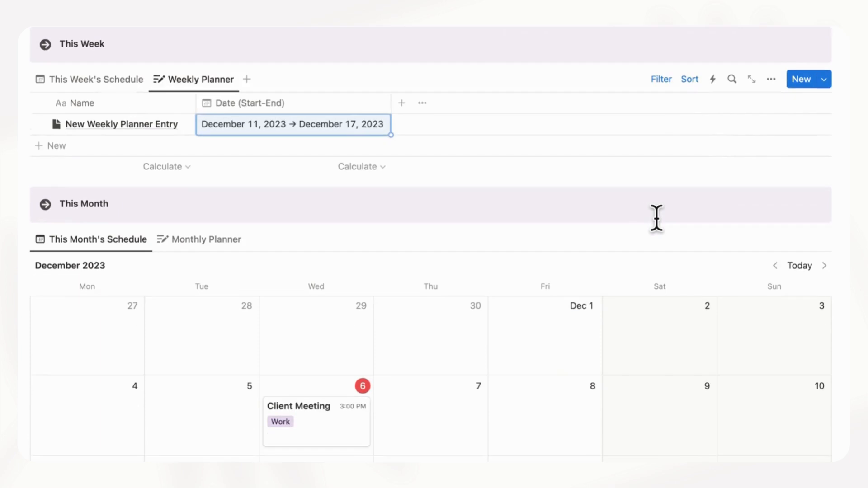
scroll("down", 3)
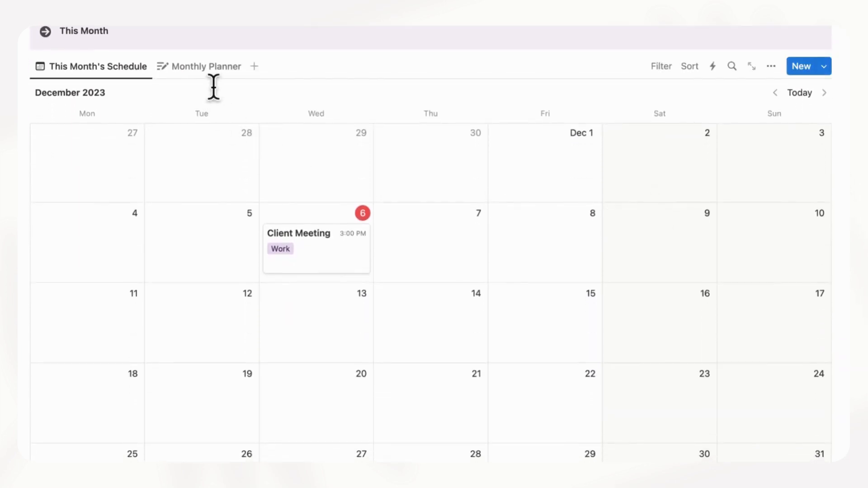
left_click(205, 66)
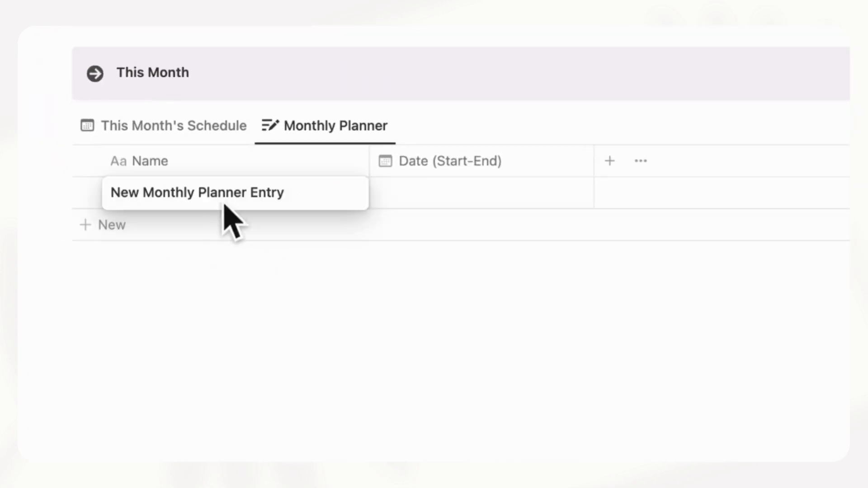
- Rename the monthly entry 'December 2023' and set its dates to December 1–31, 2023
double_click(198, 193)
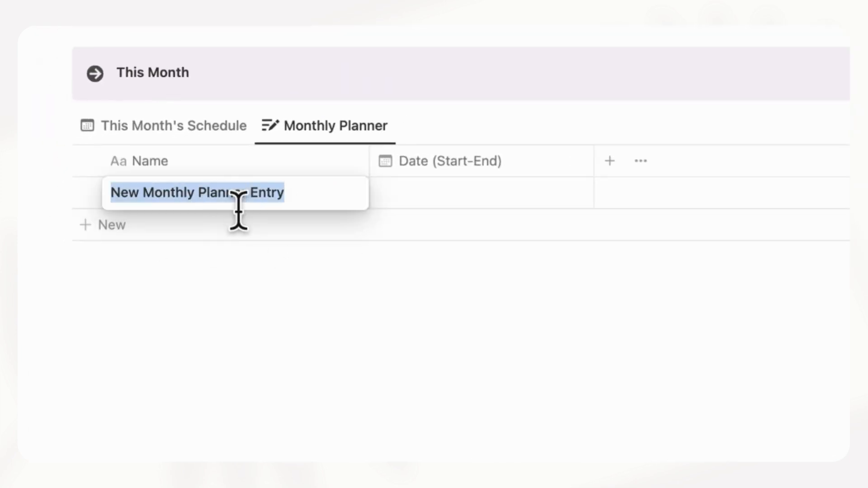
type("NEceew")
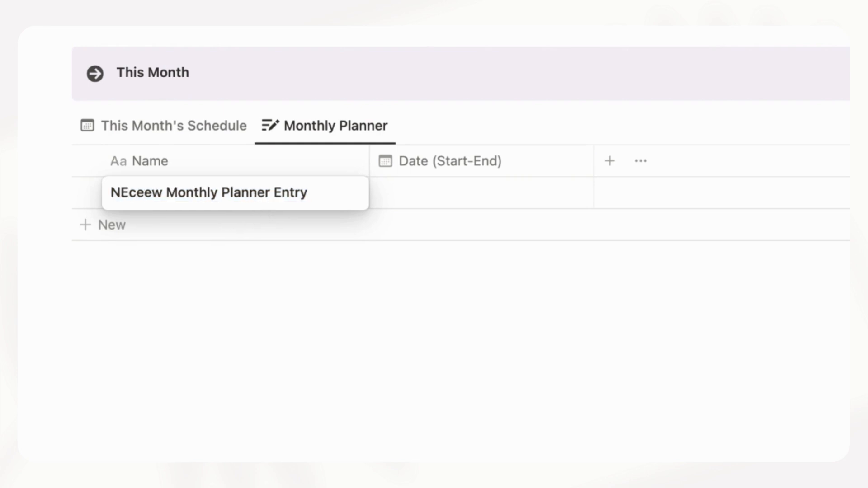
type("D")
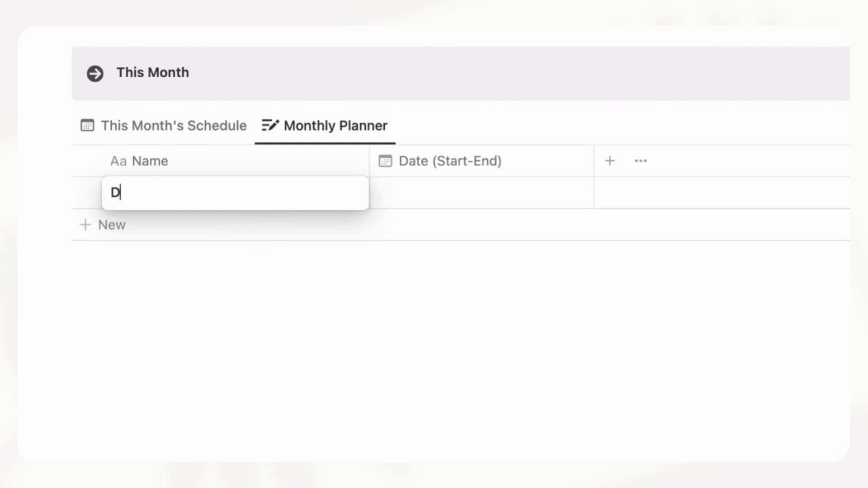
type("ecember 2023")
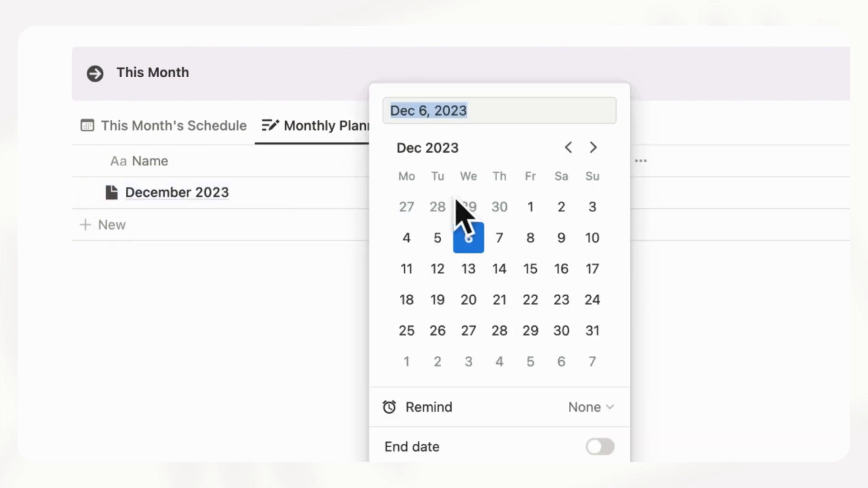
left_click(530, 207)
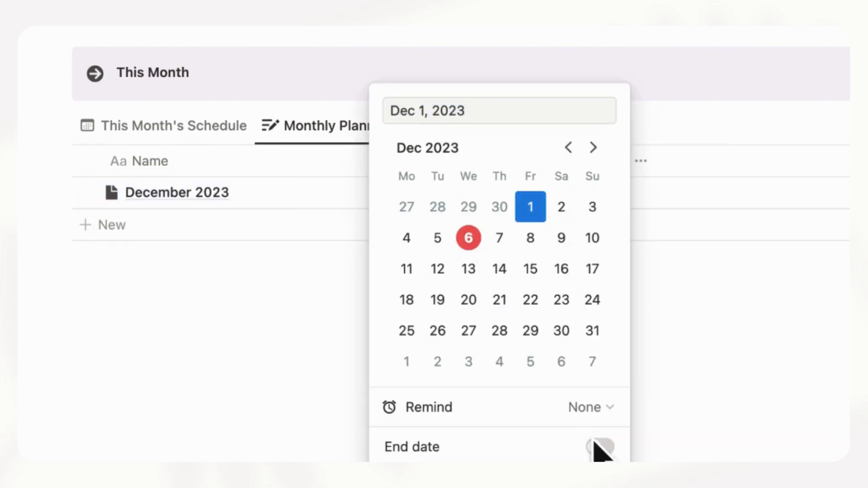
left_click(599, 446)
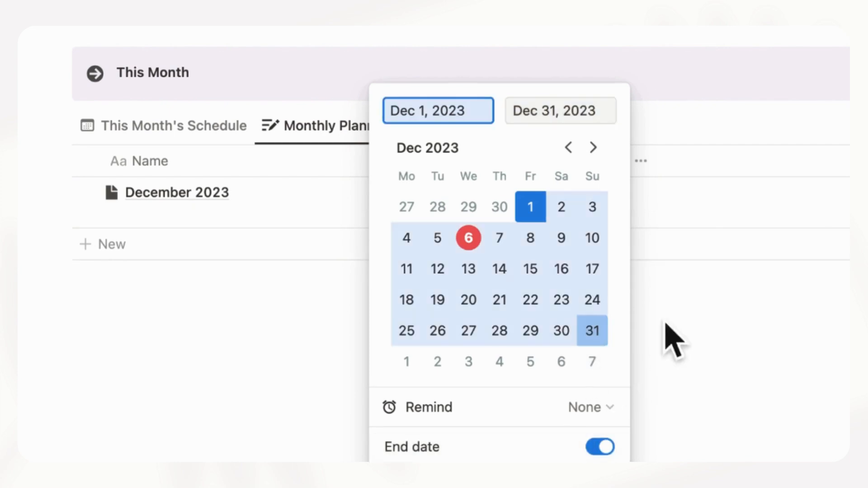
left_click(178, 192)
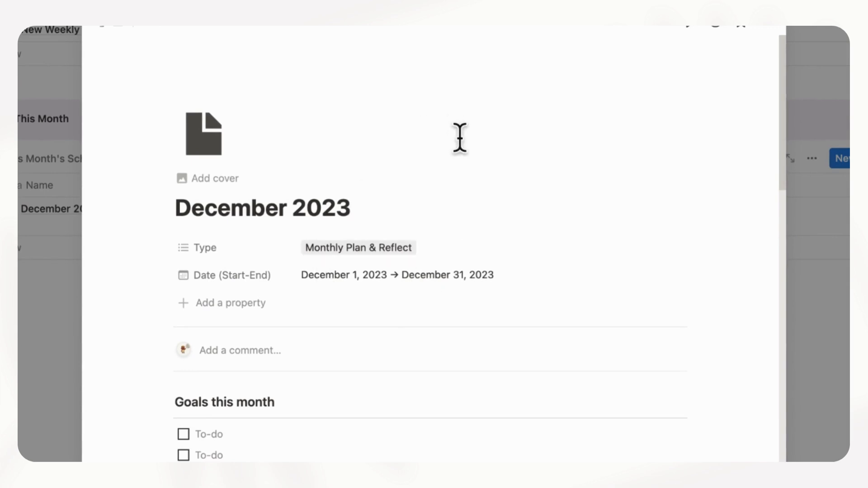
- Scroll through the December 2023 page's goals, month calendar and reflection prompts
scroll("down", 3)
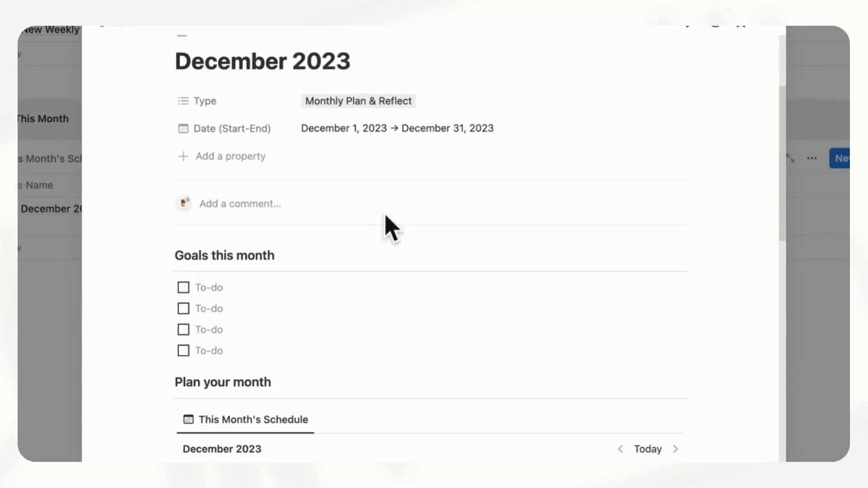
scroll("down", 3)
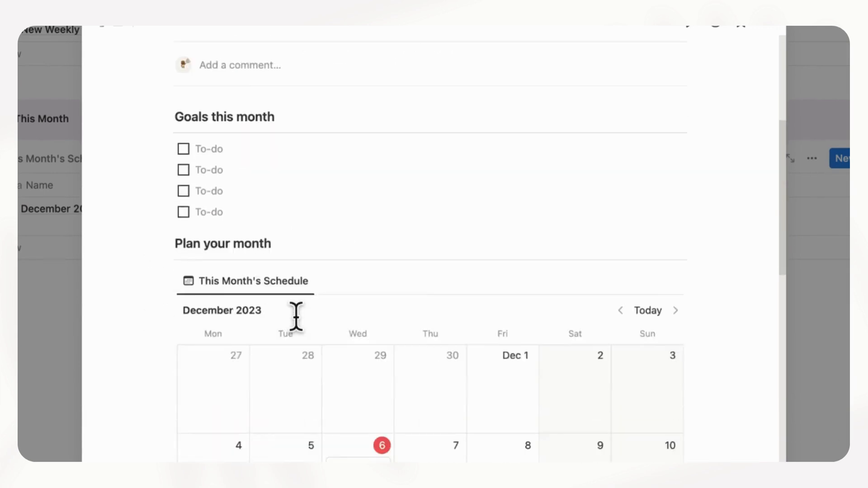
scroll("down", 3)
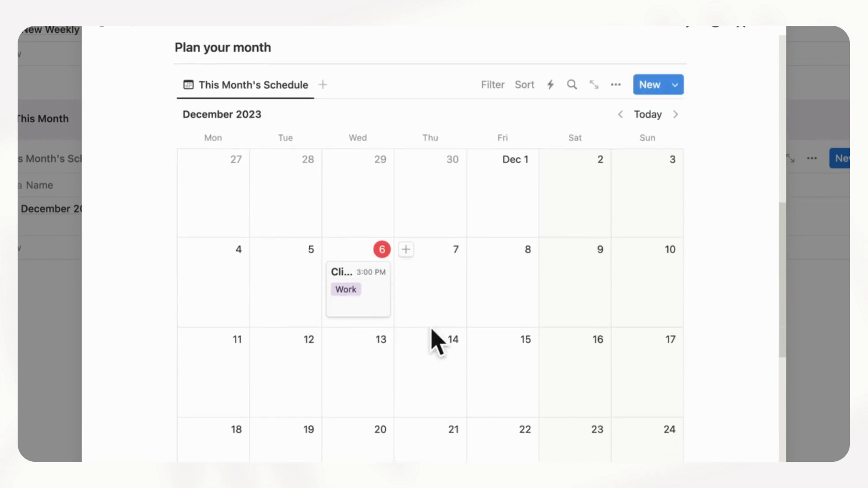
mouse_move(503, 307)
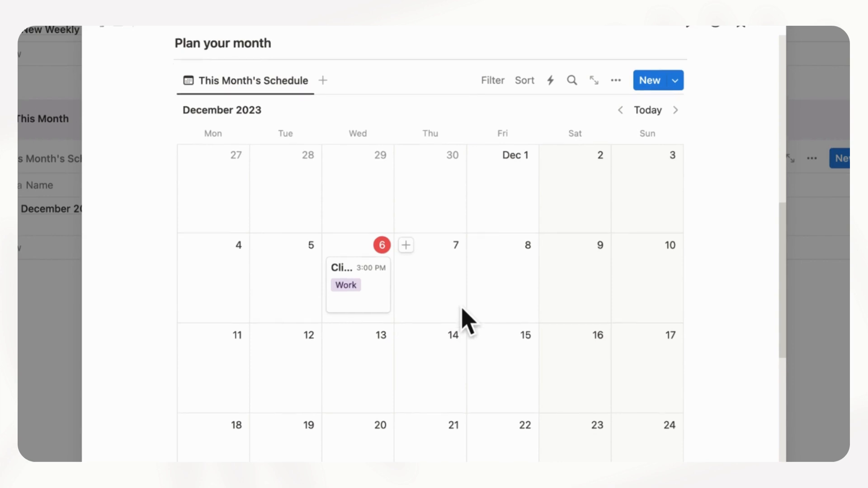
scroll("down", 3)
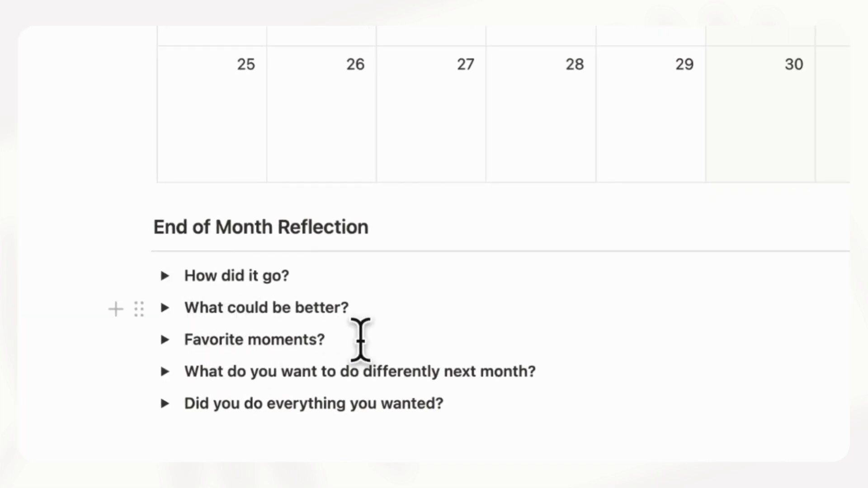
mouse_move(414, 449)
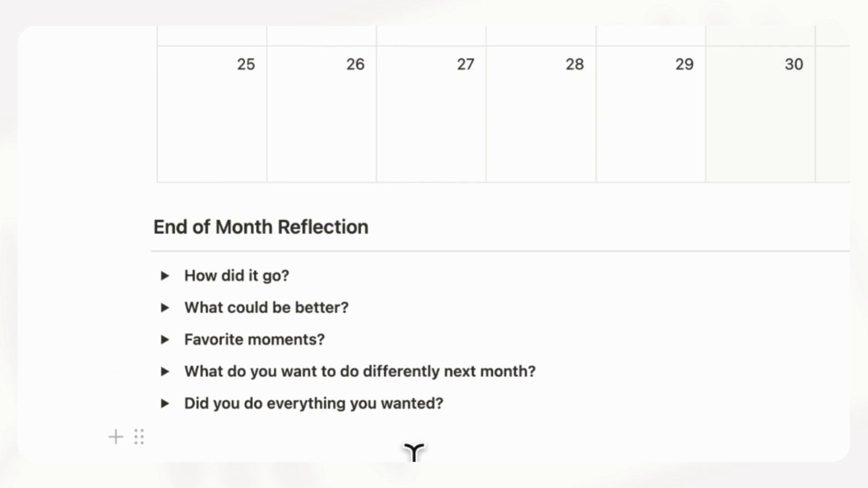
mouse_move(199, 387)
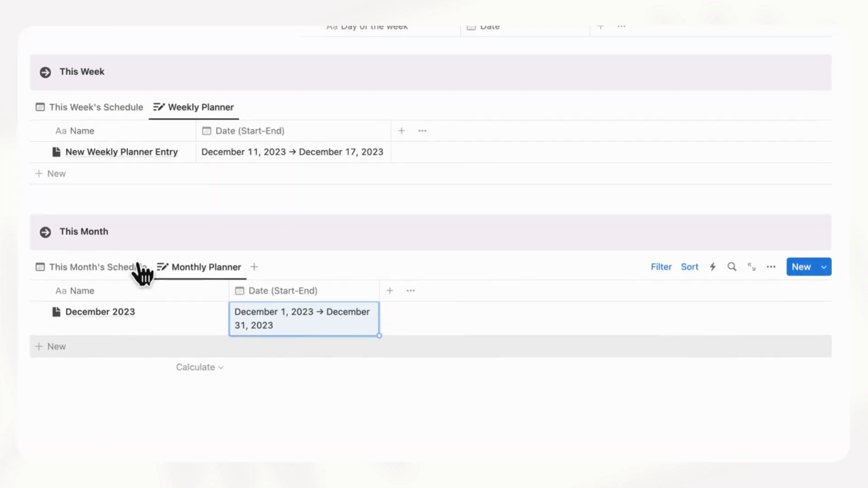
mouse_move(132, 262)
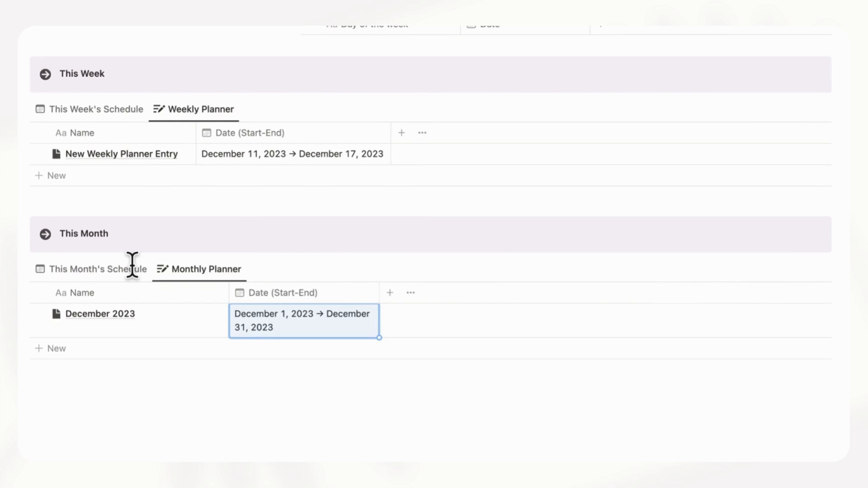
- Scroll up through the This Month, This Week and Daily Planner dashboard sections
scroll("up", 3)
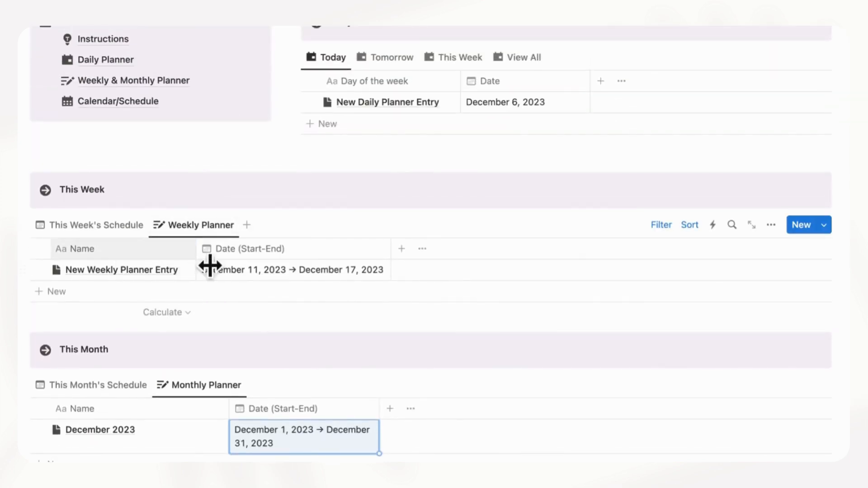
mouse_move(414, 118)
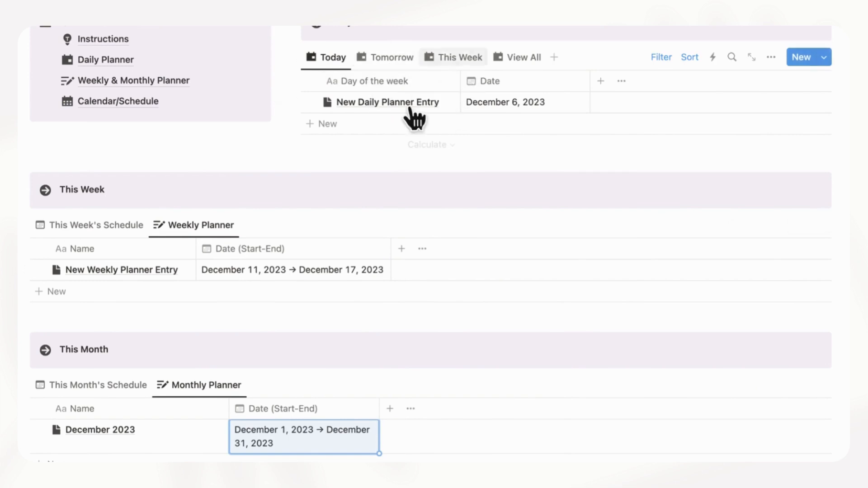
mouse_move(224, 412)
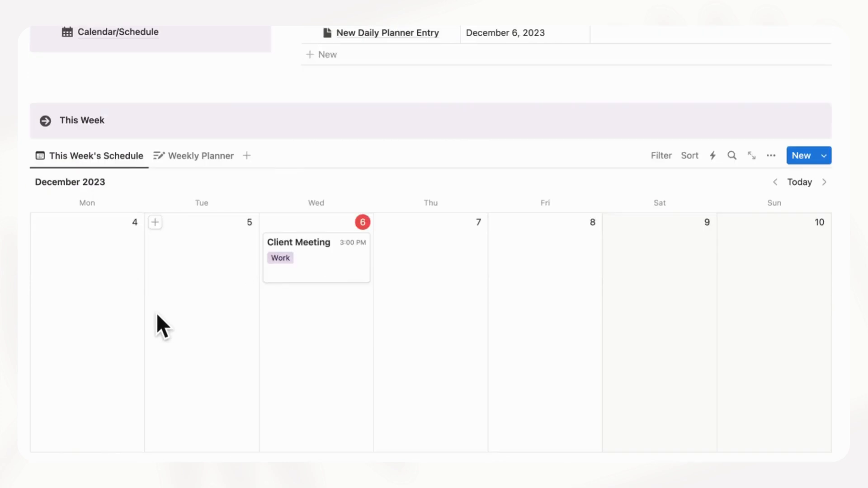
scroll("down", 3)
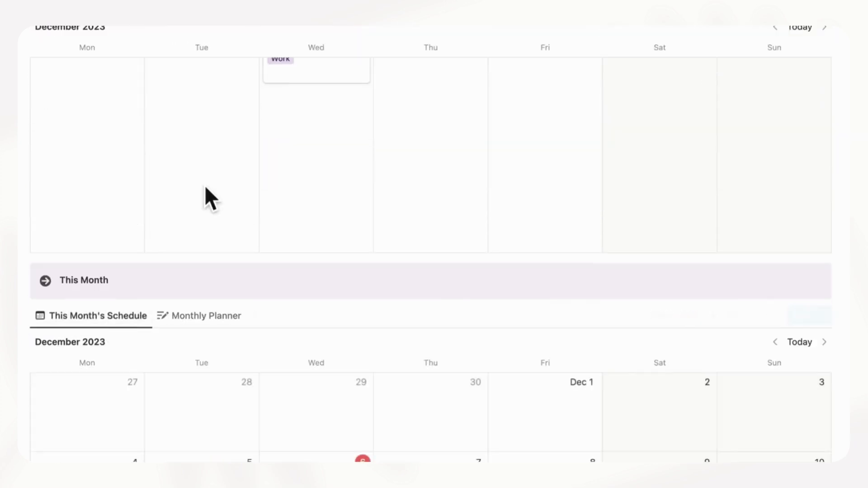
scroll("up", 3)
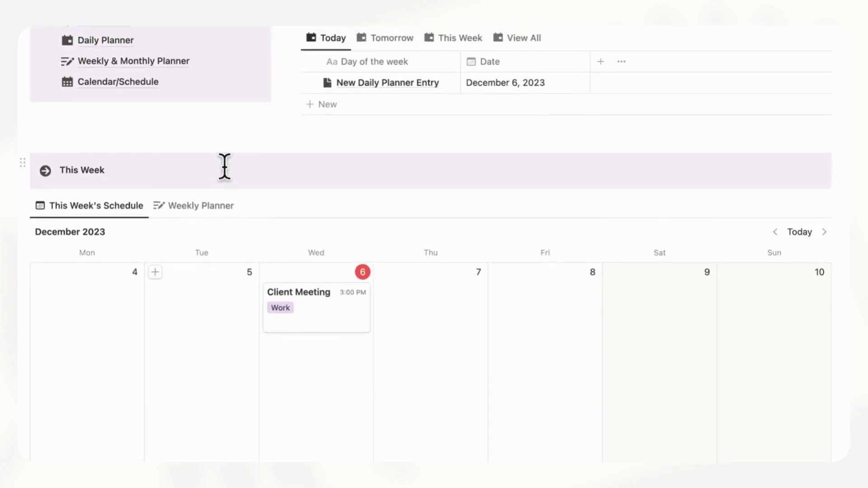
scroll("up", 3)
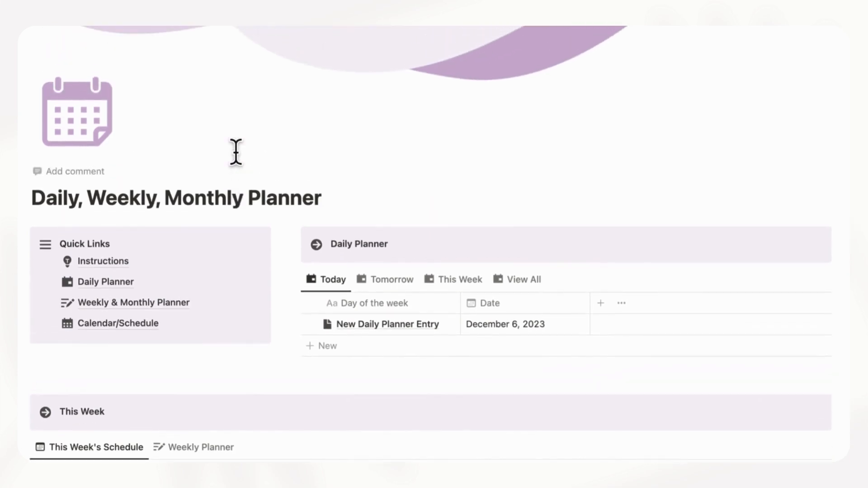
scroll("down", 3)
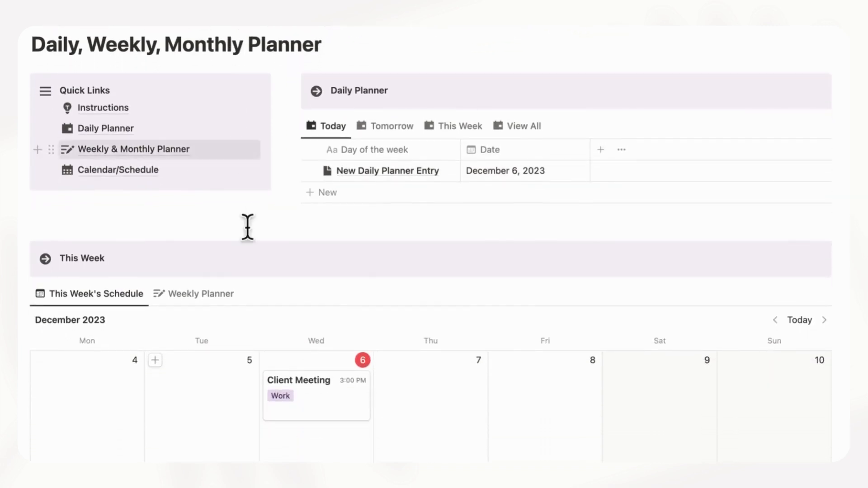
mouse_move(242, 278)
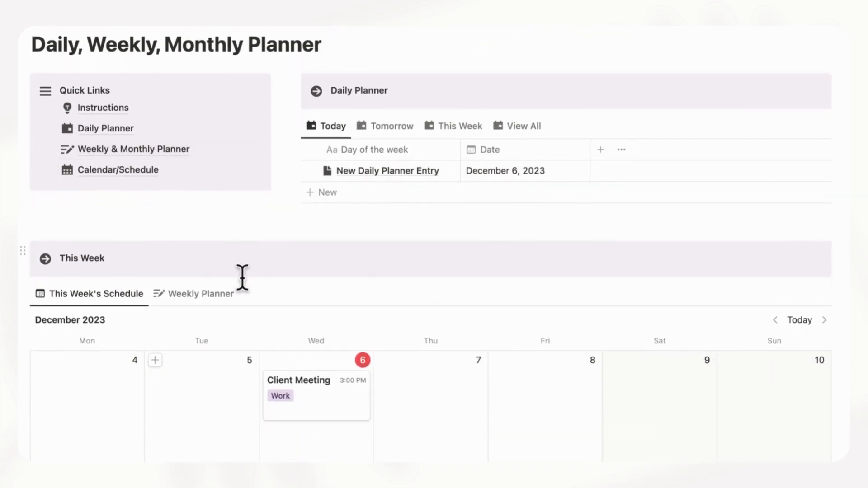
scroll("up", 3)
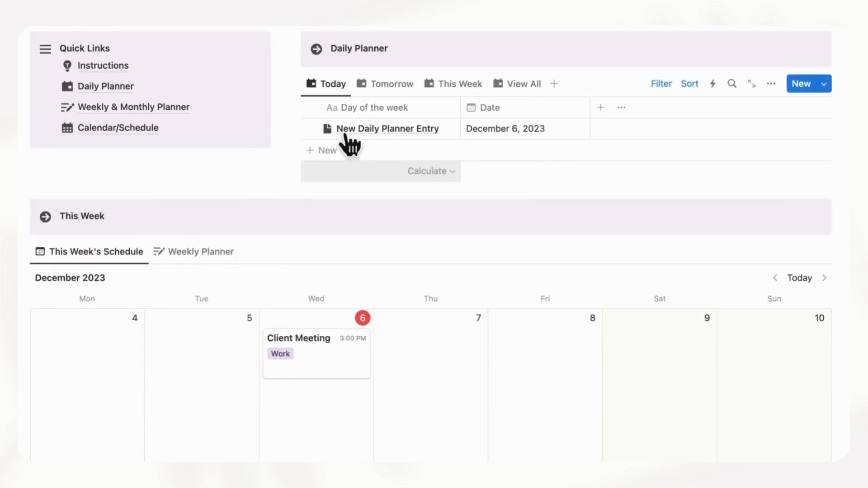
mouse_move(379, 254)
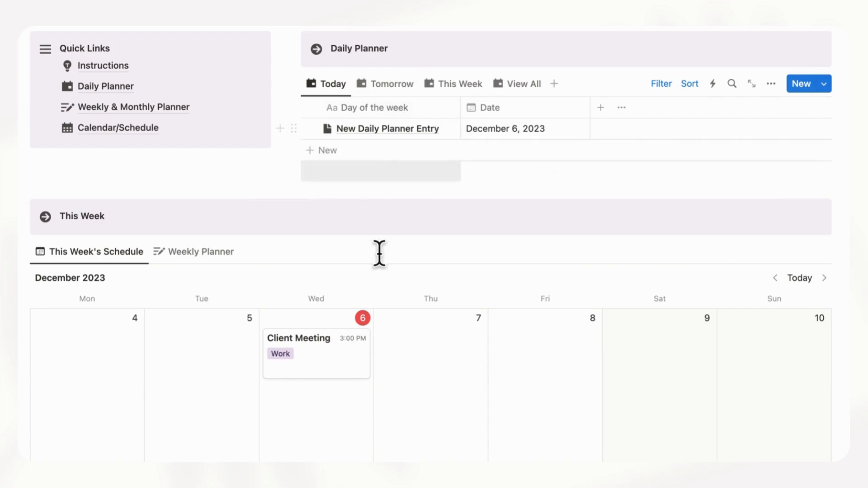
scroll("down", 3)
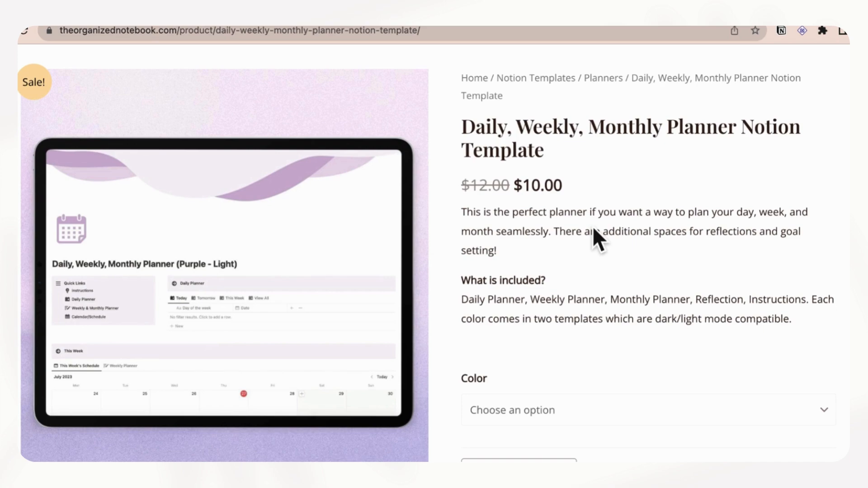
- Enlarge the Purple - Light planner preview image on the product page
scroll("down", 3)
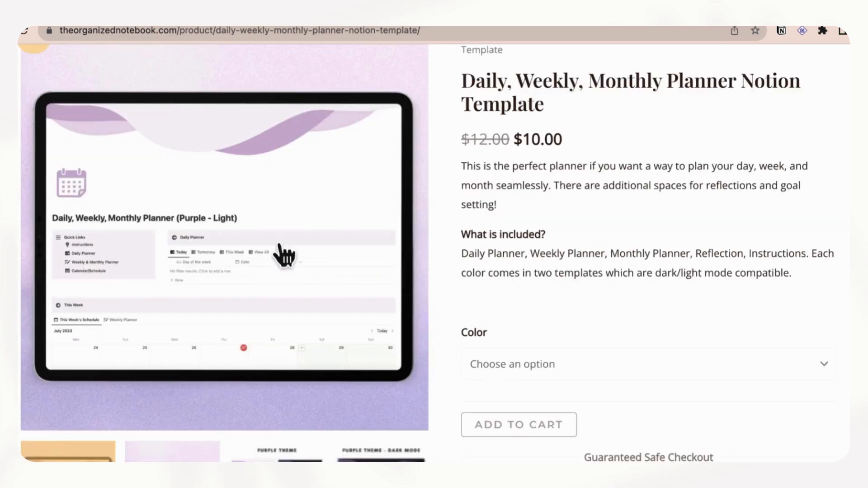
left_click(223, 249)
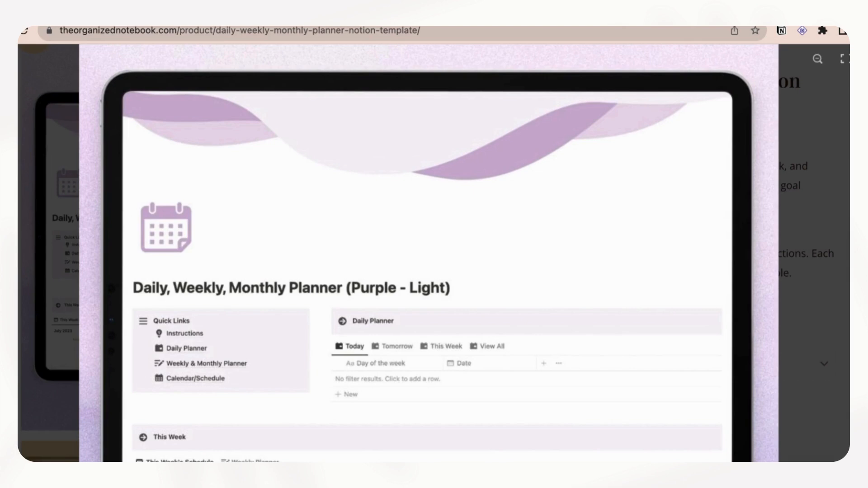